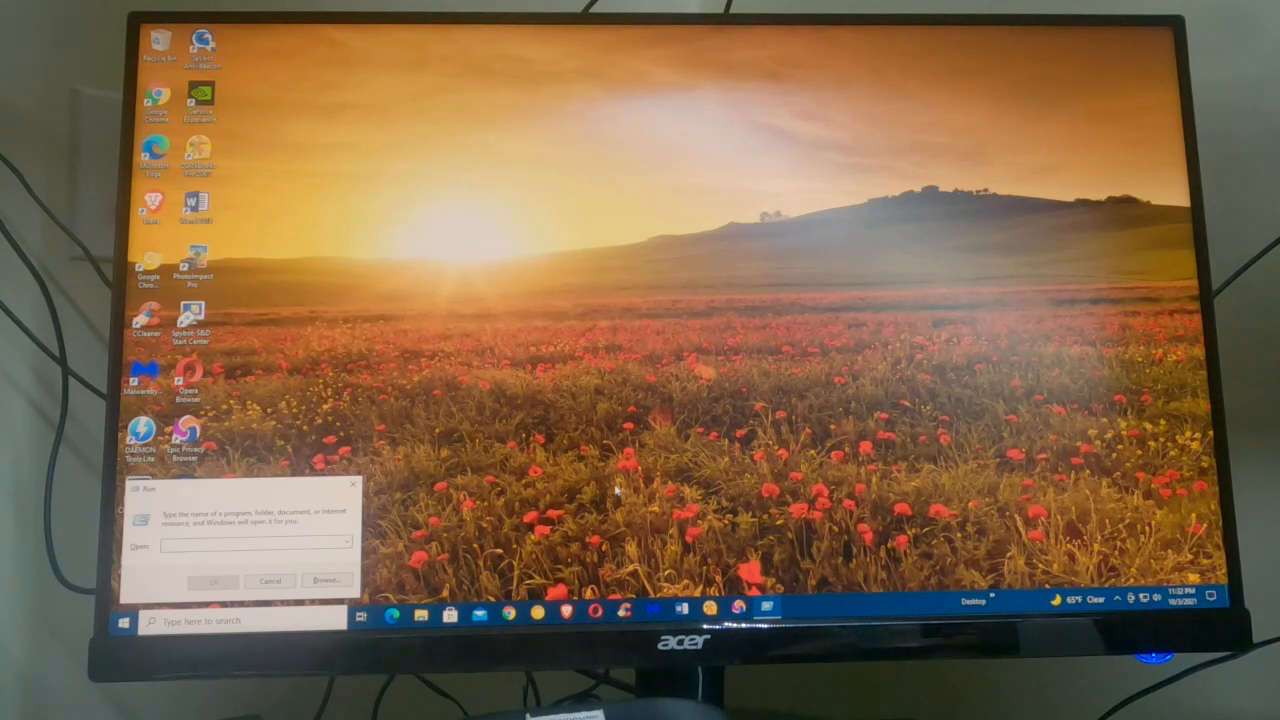
Launch the TPM Management console via tpm.msc from the Run dialog
text(1)
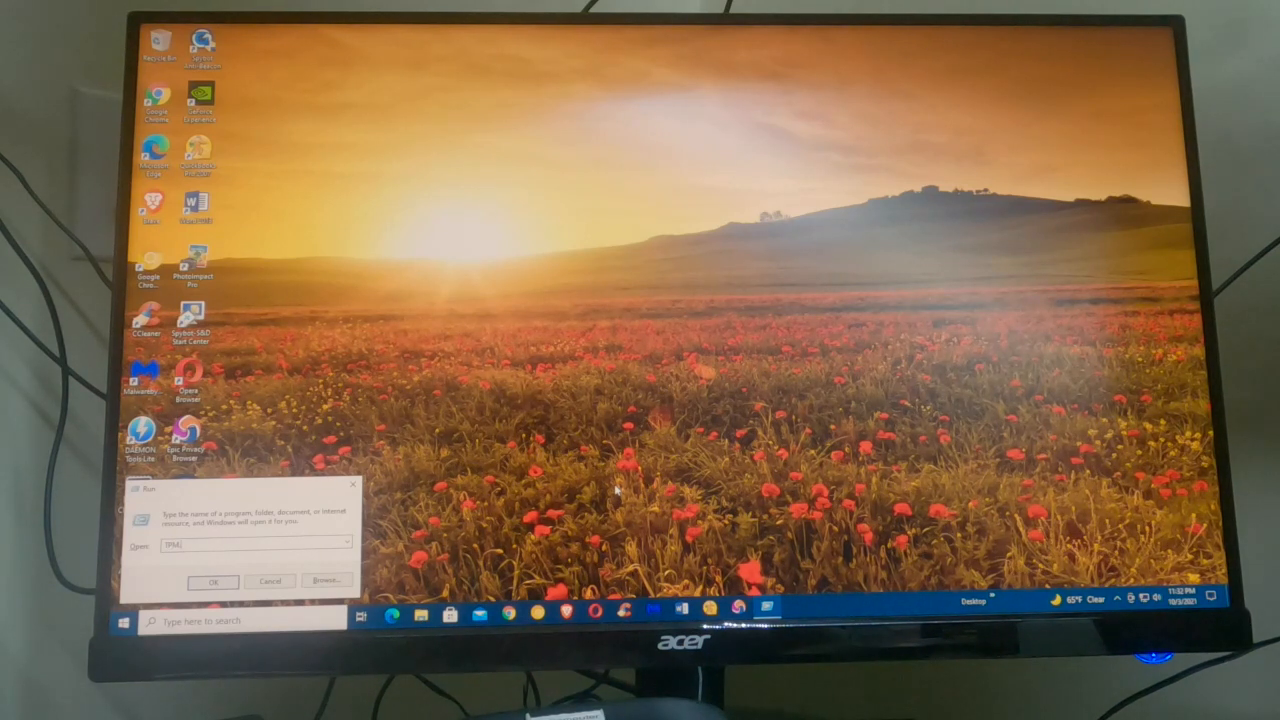
text(M)
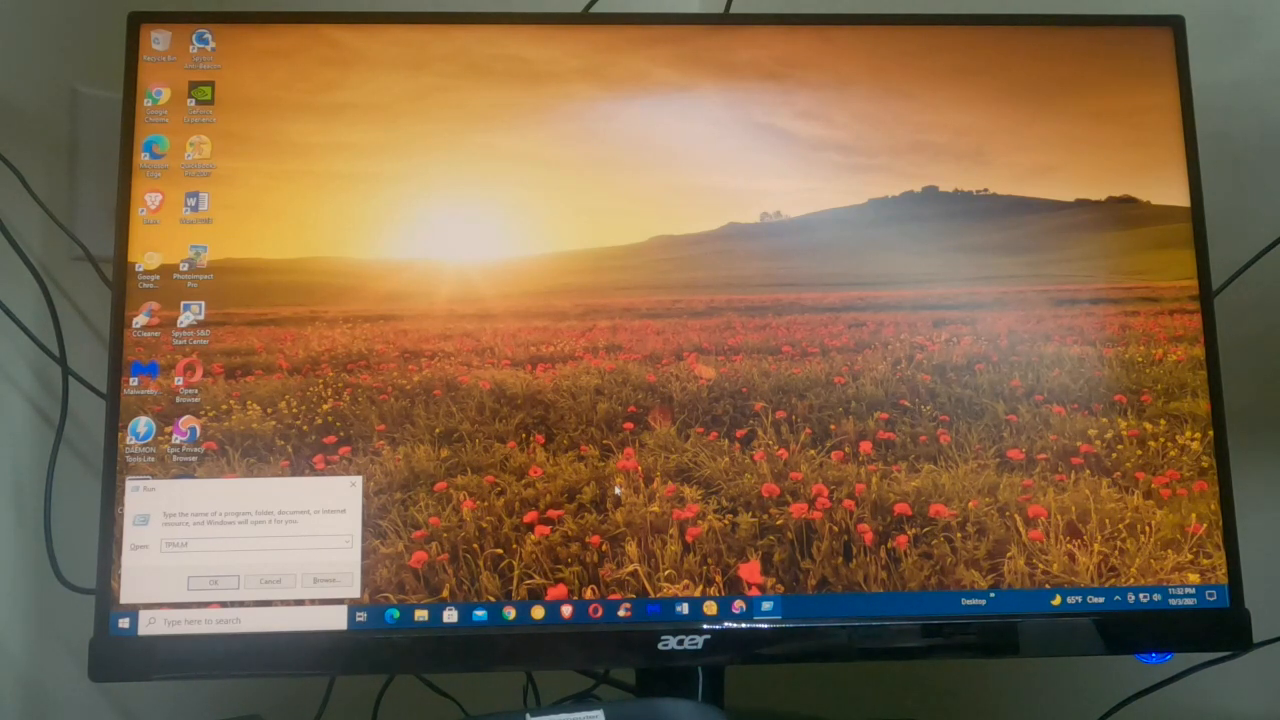
text(SC)
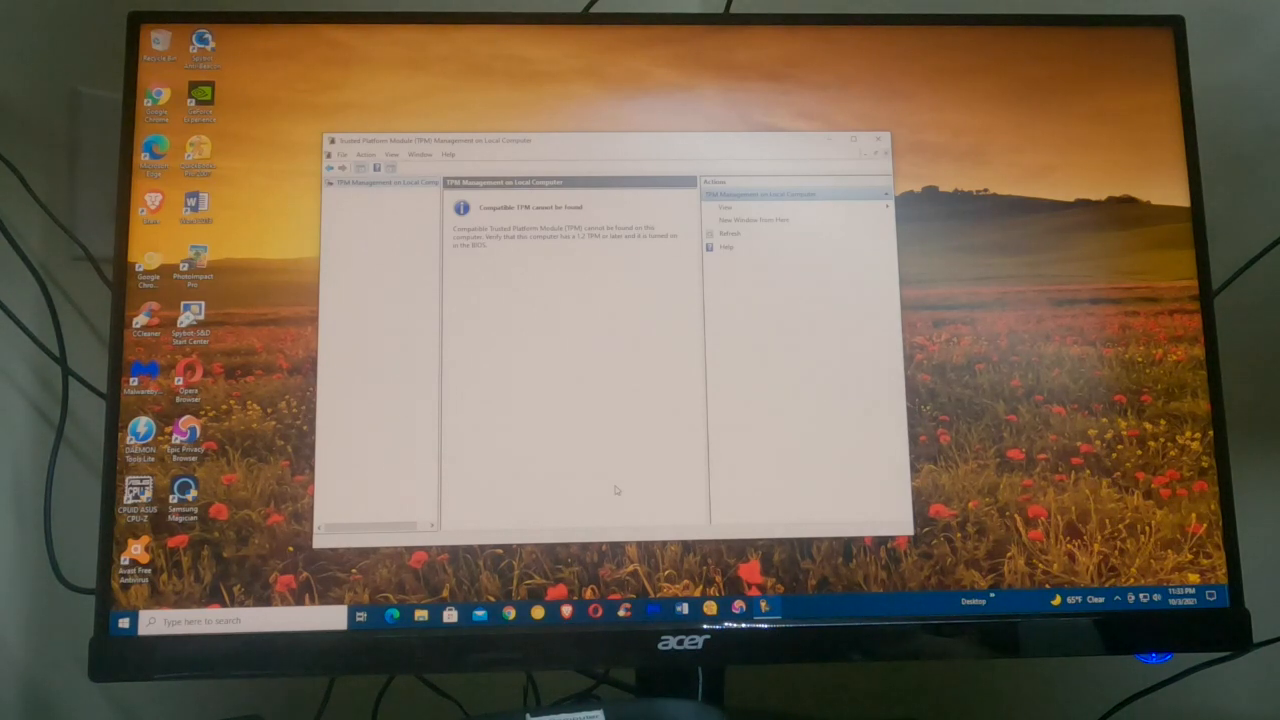
mouse_move(590, 402)
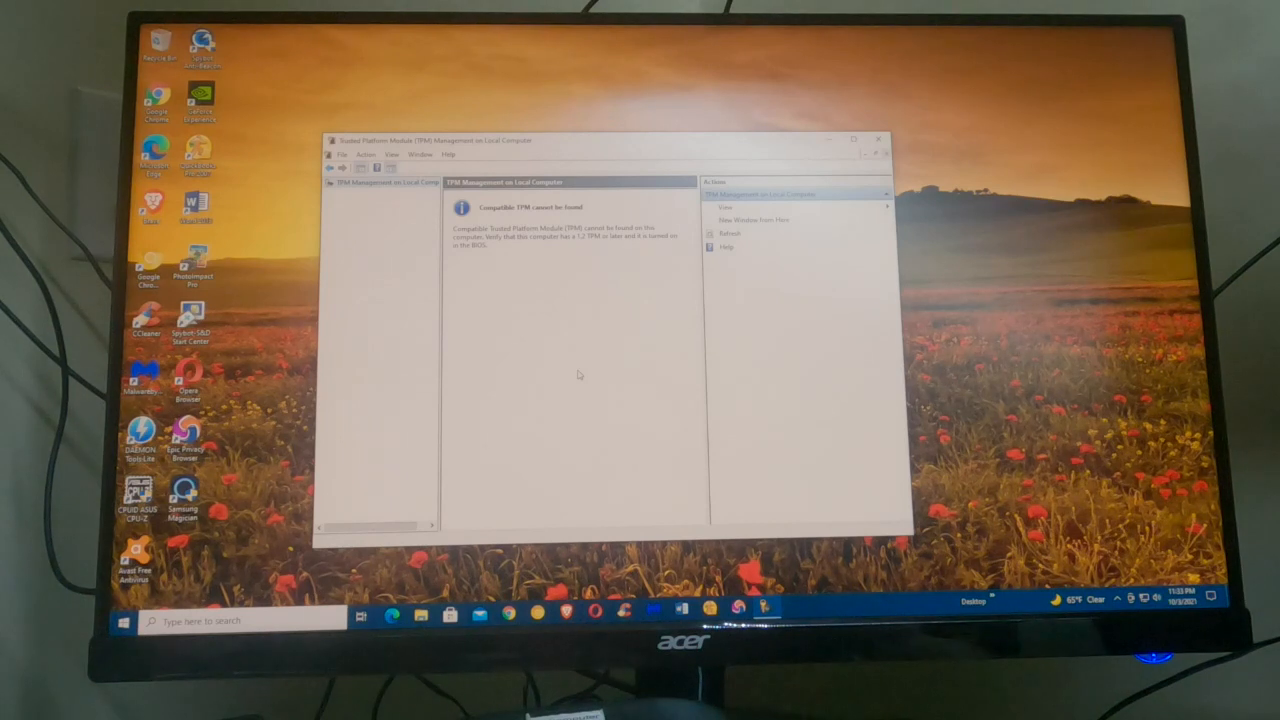
mouse_move(567, 349)
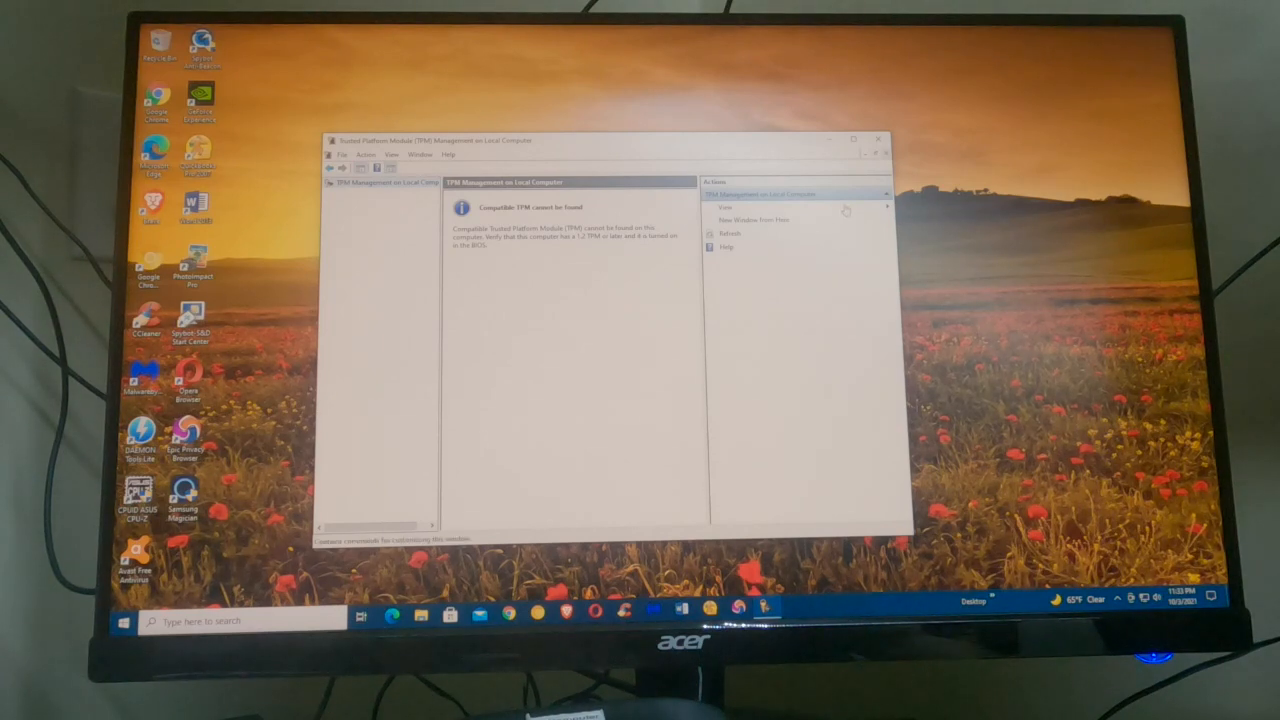
Close the TPM Management console after reading the 'Compatible TPM cannot be found' report
click(878, 139)
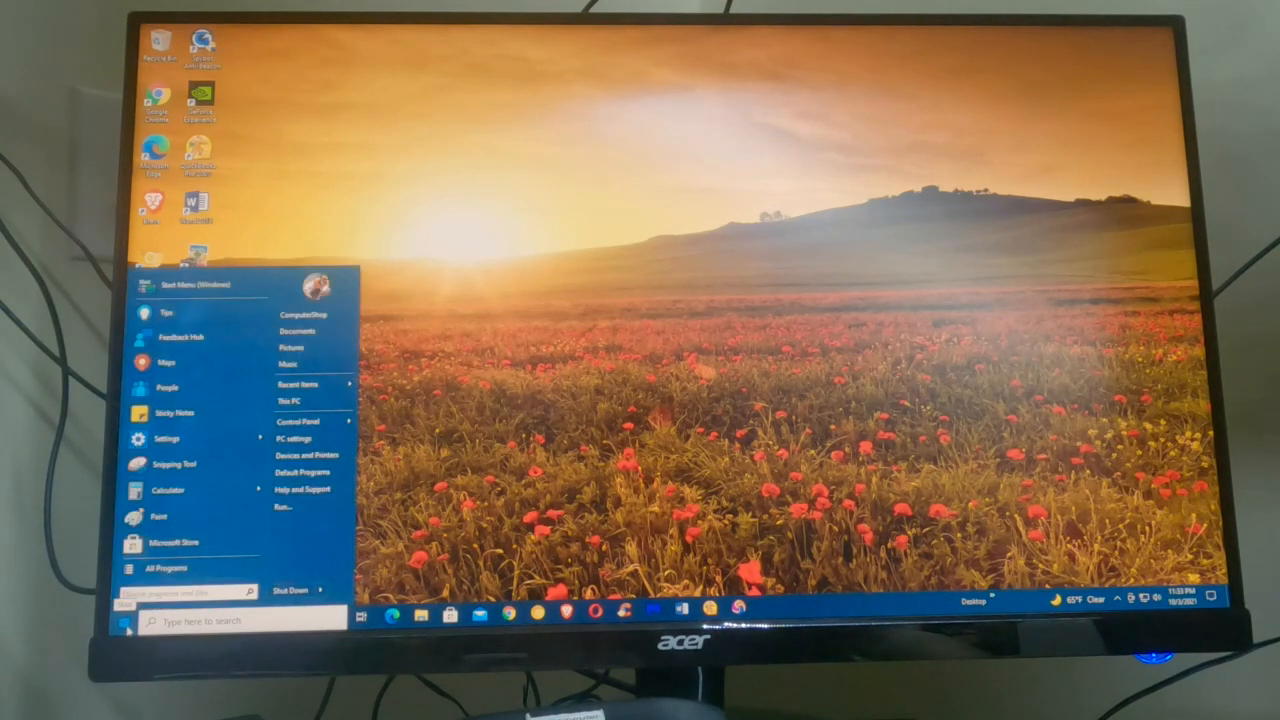
Restart the computer from the Start menu's shutdown options
click(318, 590)
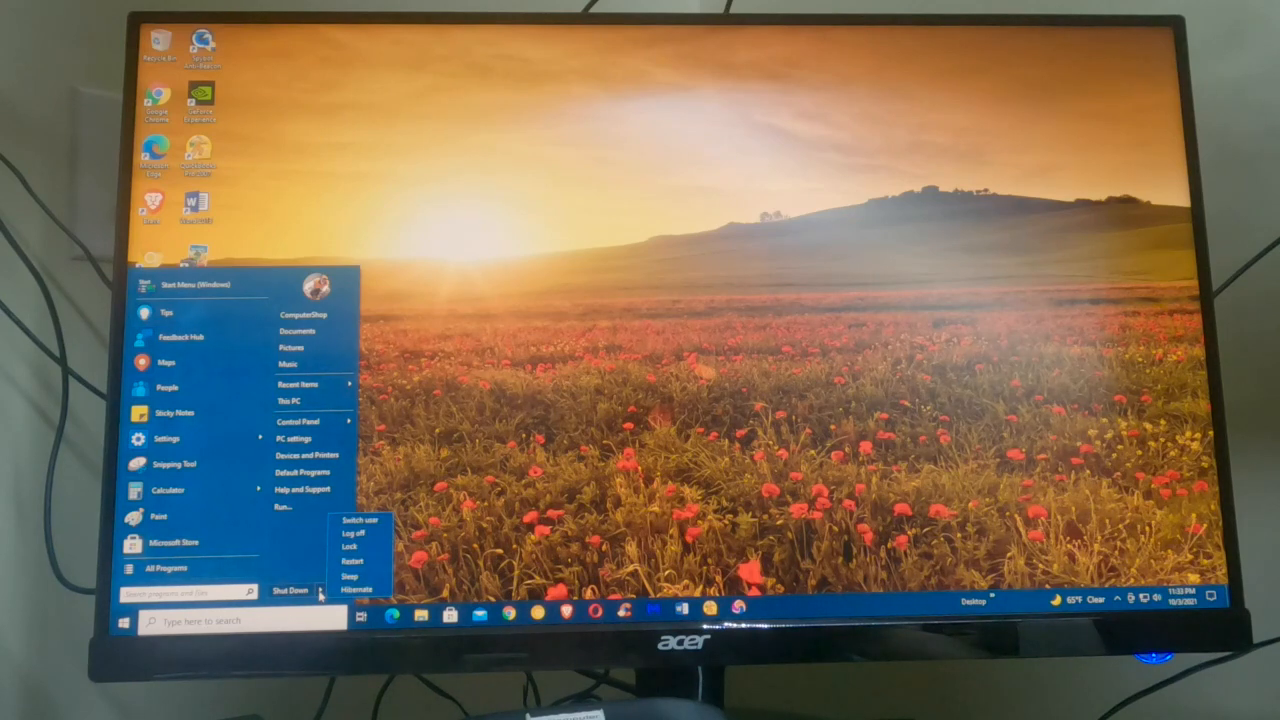
click(351, 560)
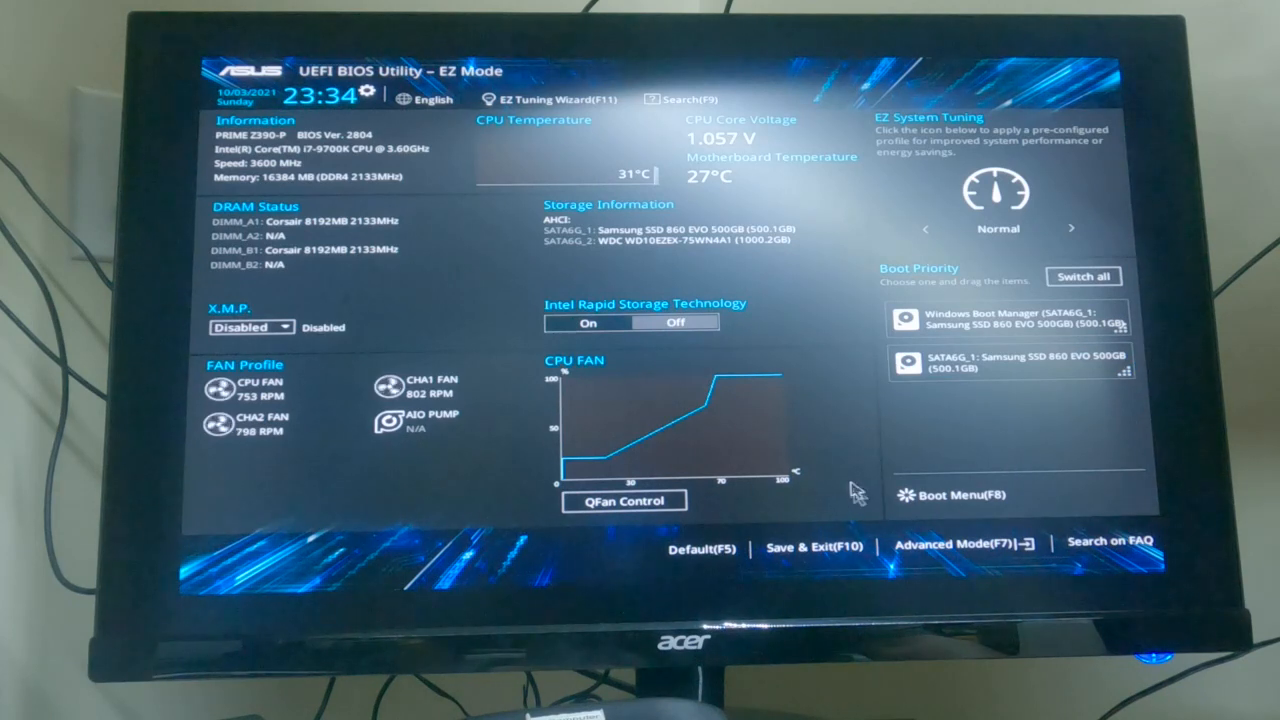
mouse_move(910, 570)
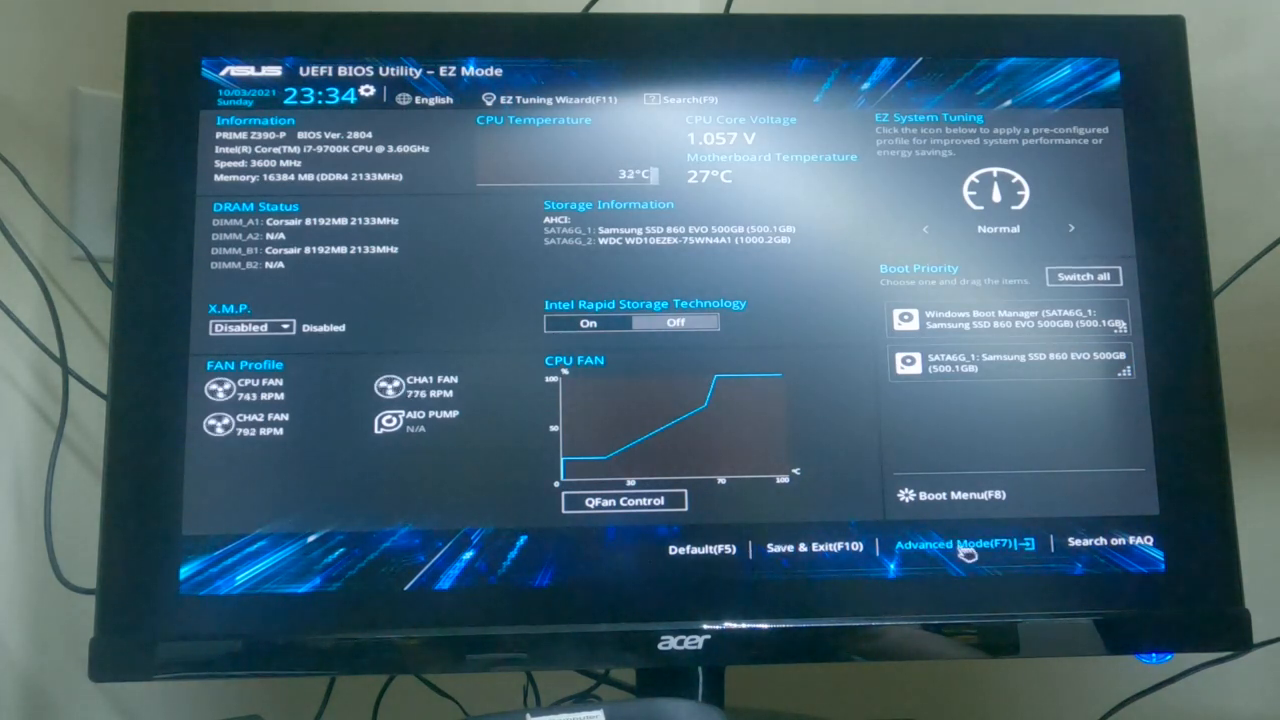
Switch the BIOS from EZ Mode to Advanced Mode
click(960, 543)
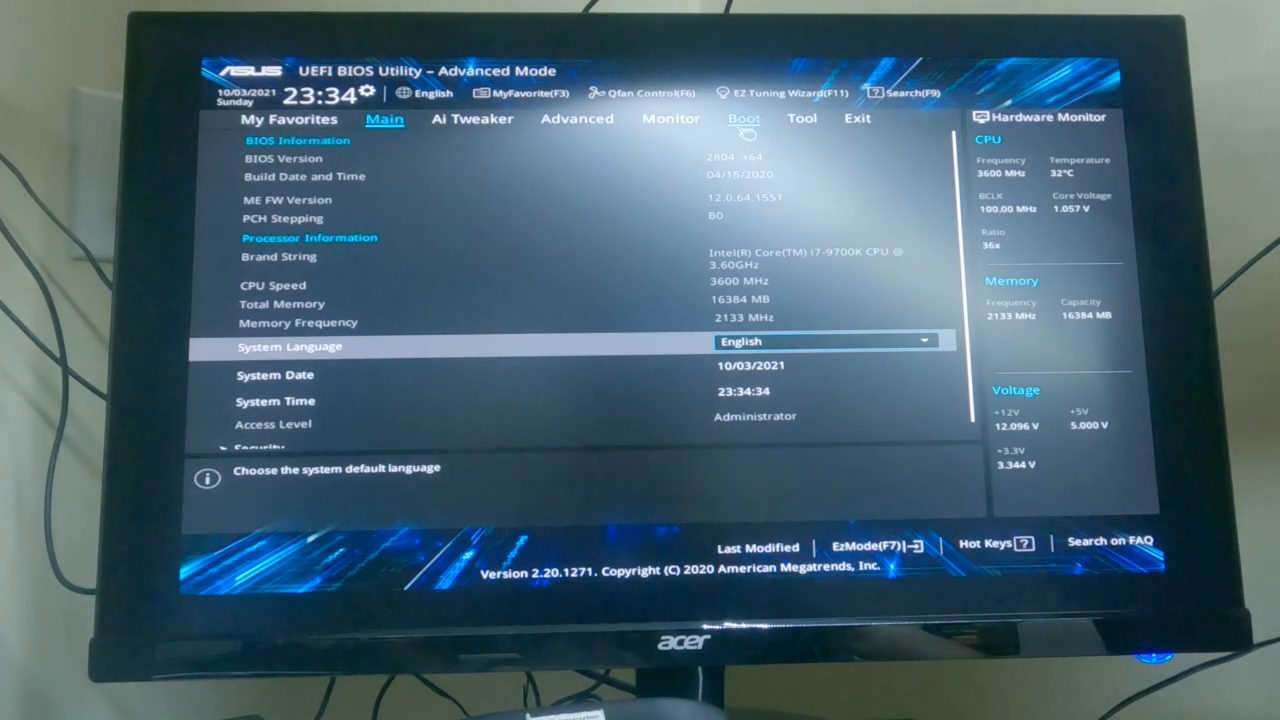
Show the Boot page with boot configuration, CSM, Secure Boot and priorities
click(744, 118)
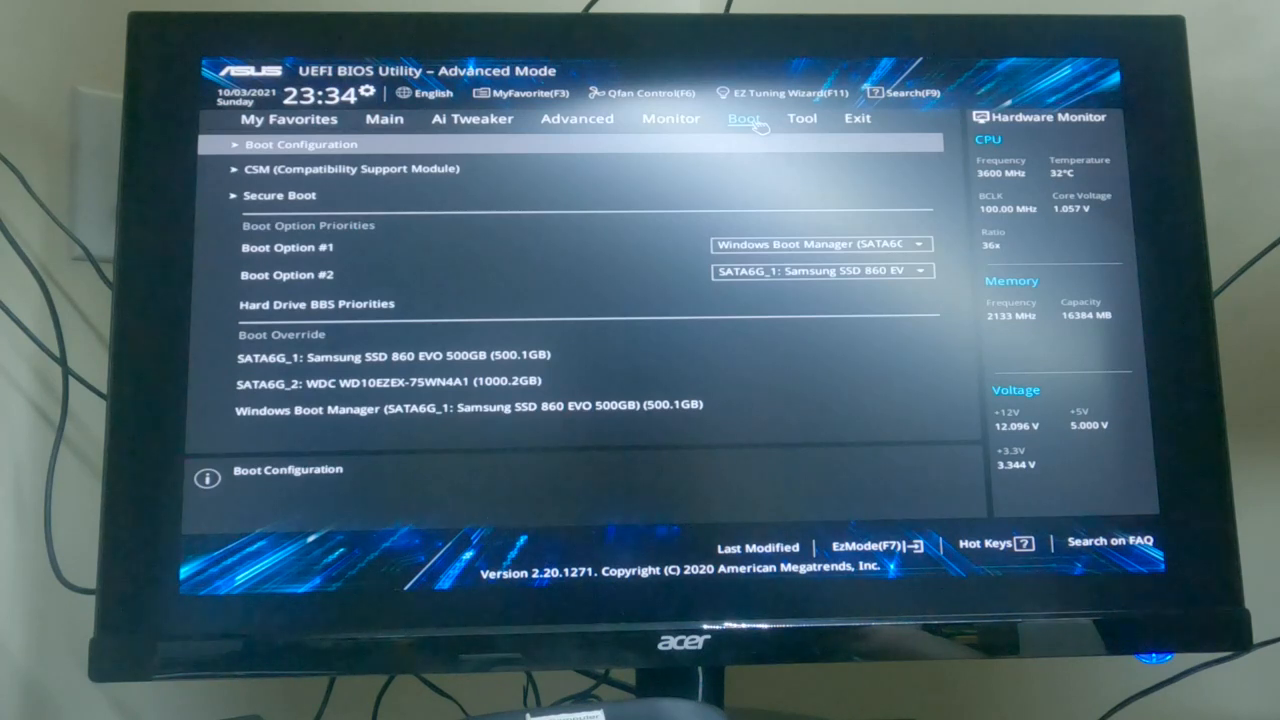
mouse_move(590, 355)
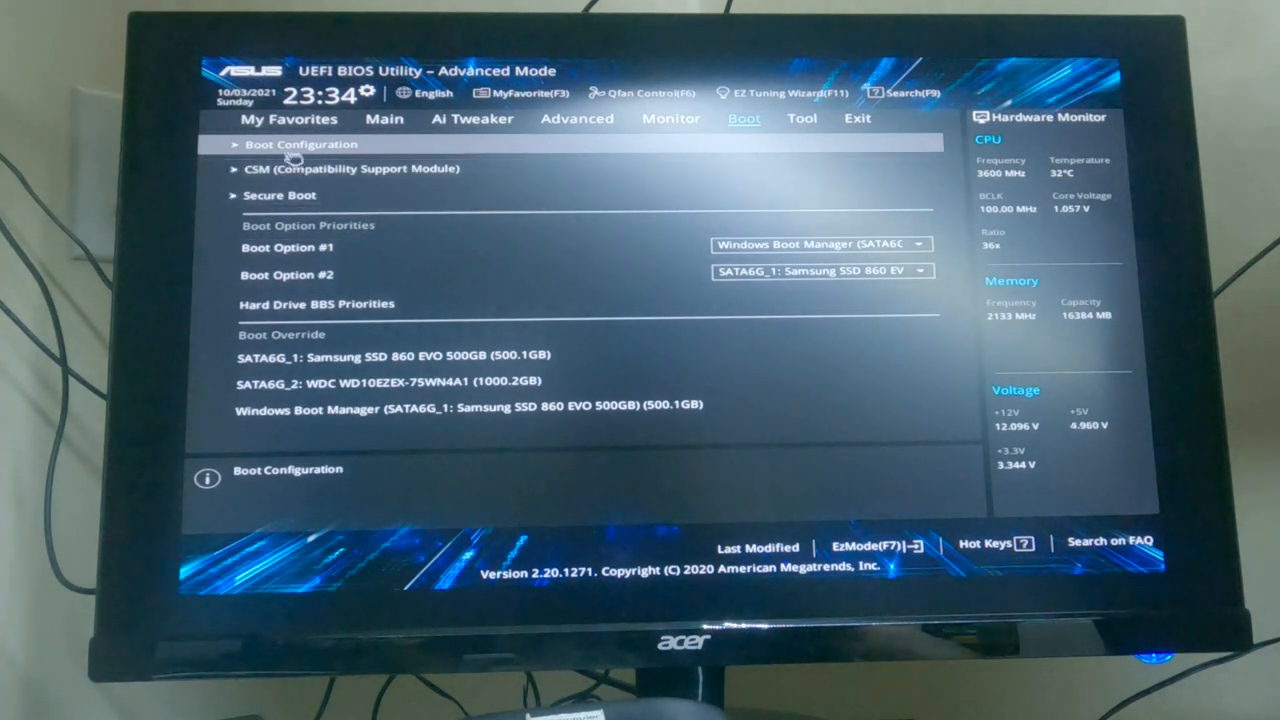
mouse_move(388, 190)
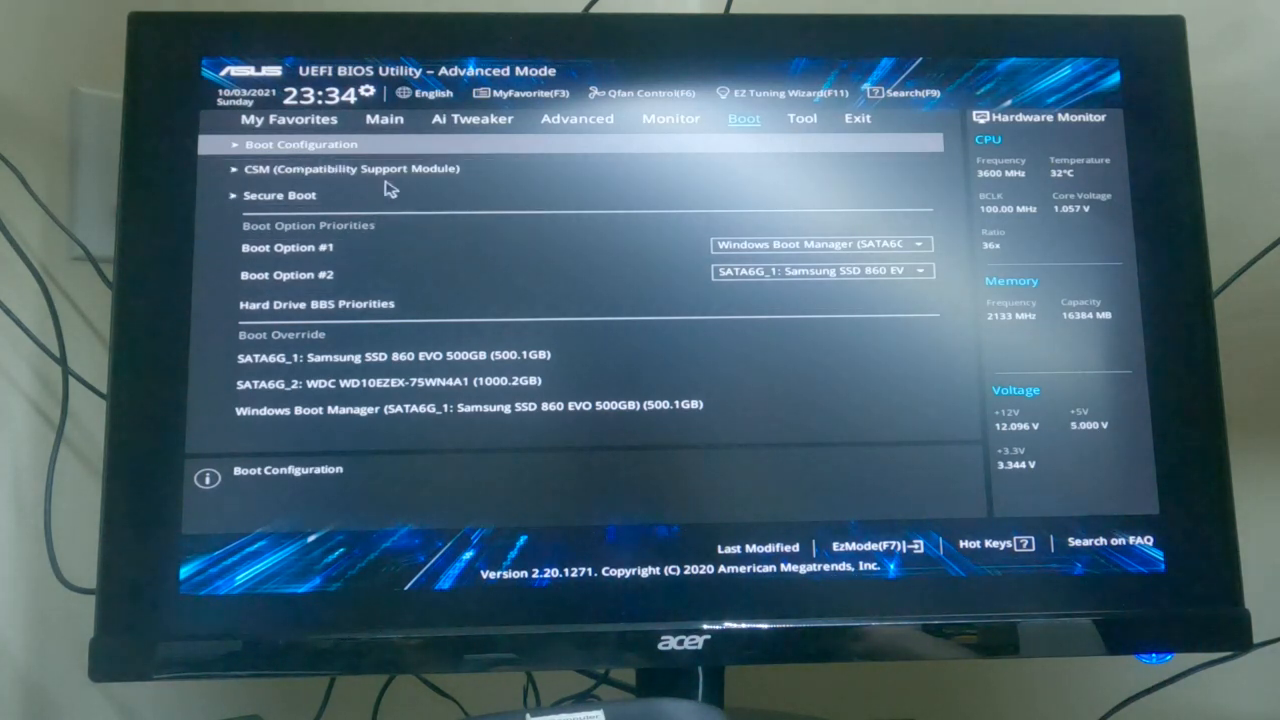
mouse_move(405, 240)
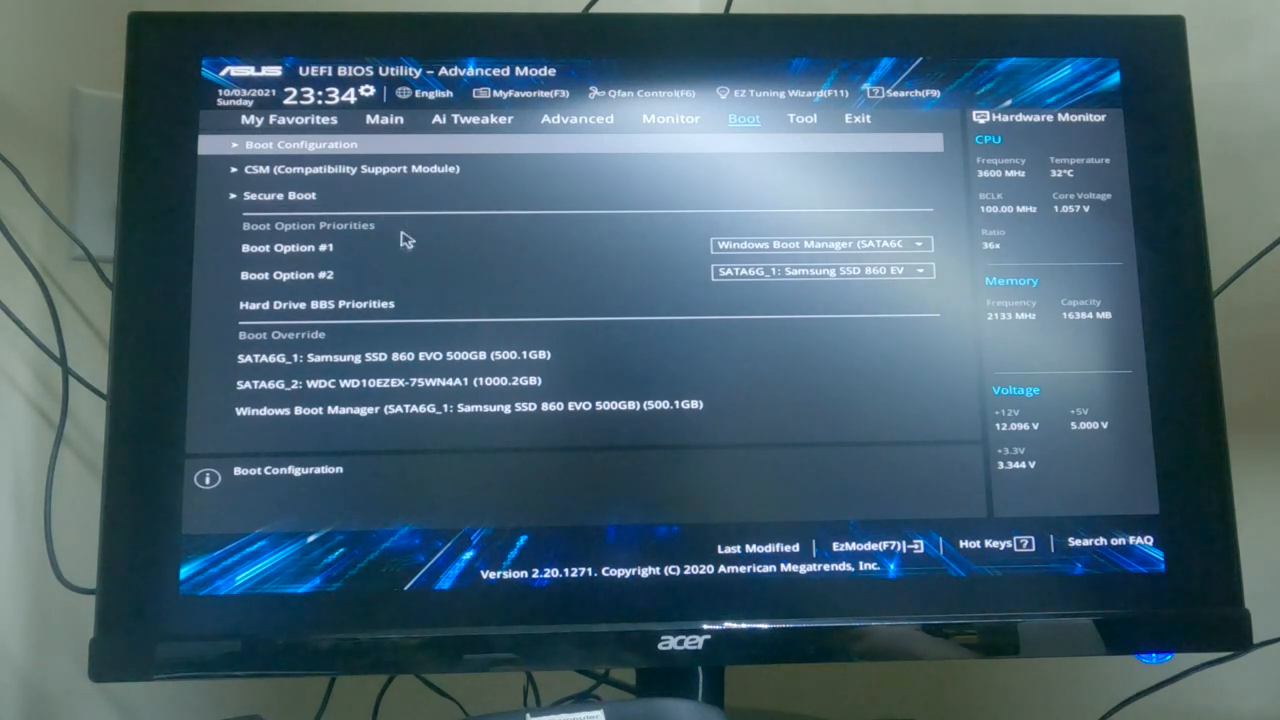
mouse_move(485, 171)
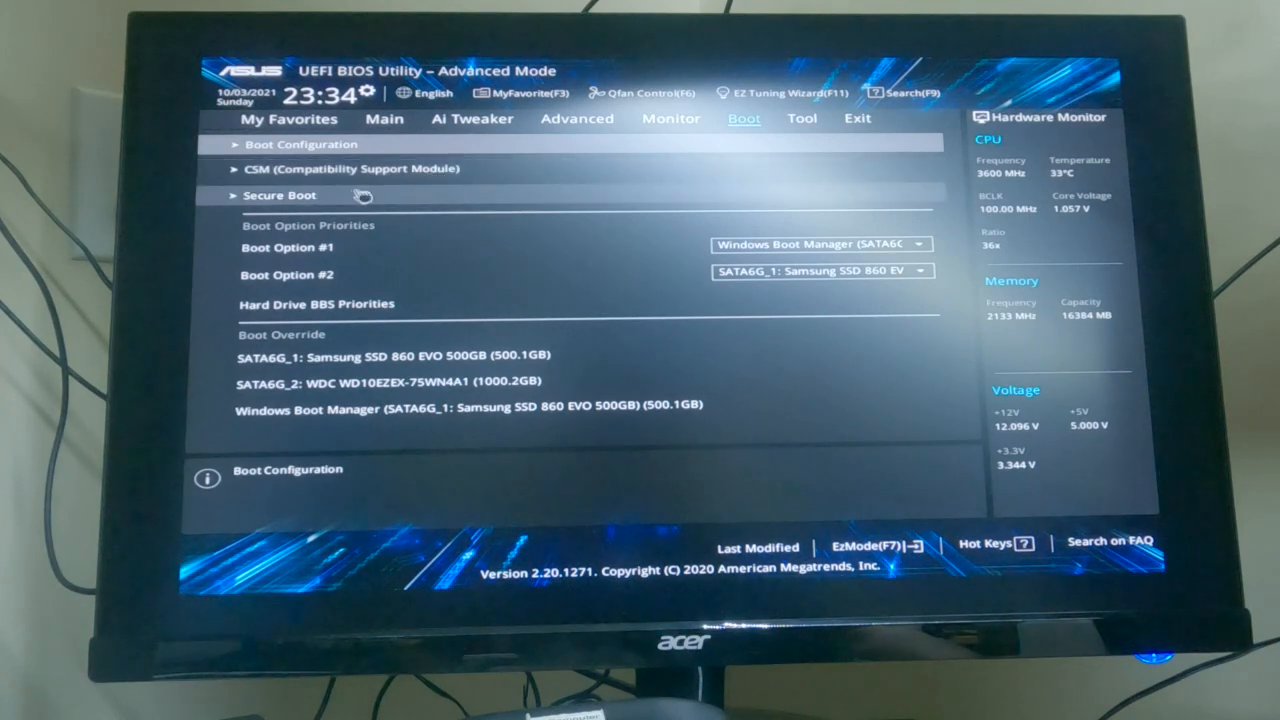
mouse_move(345, 205)
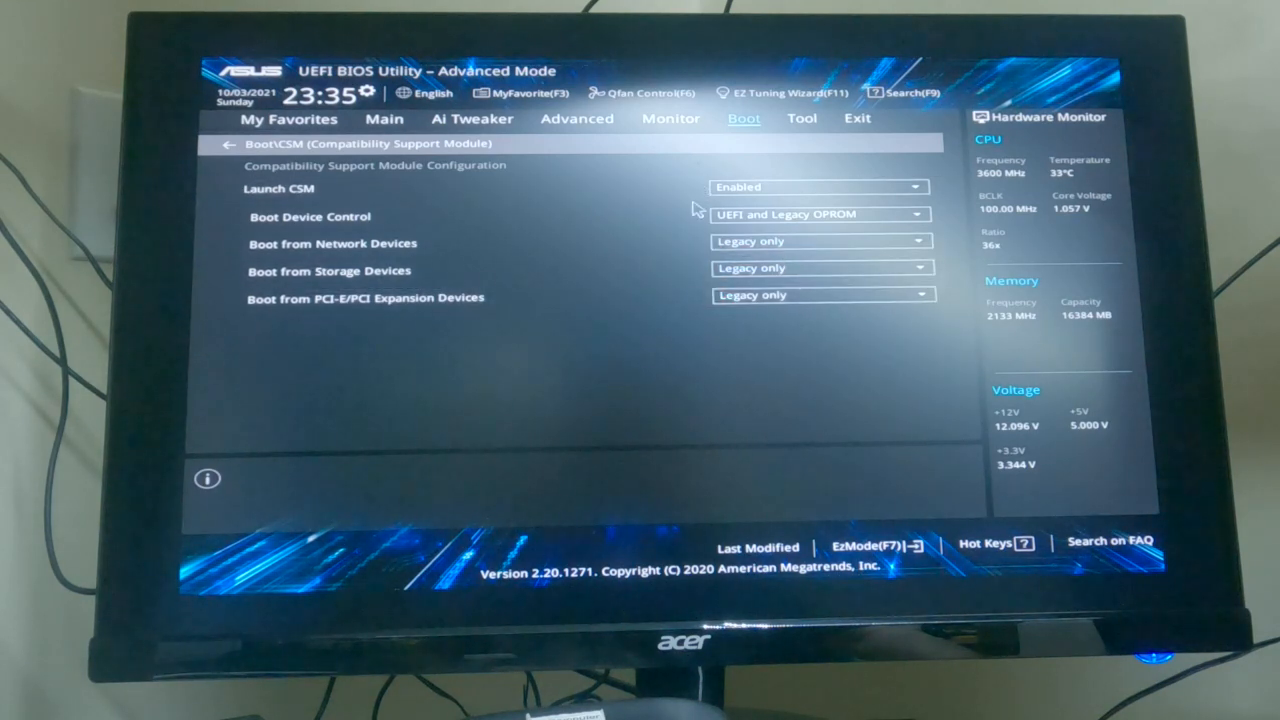
mouse_move(280, 189)
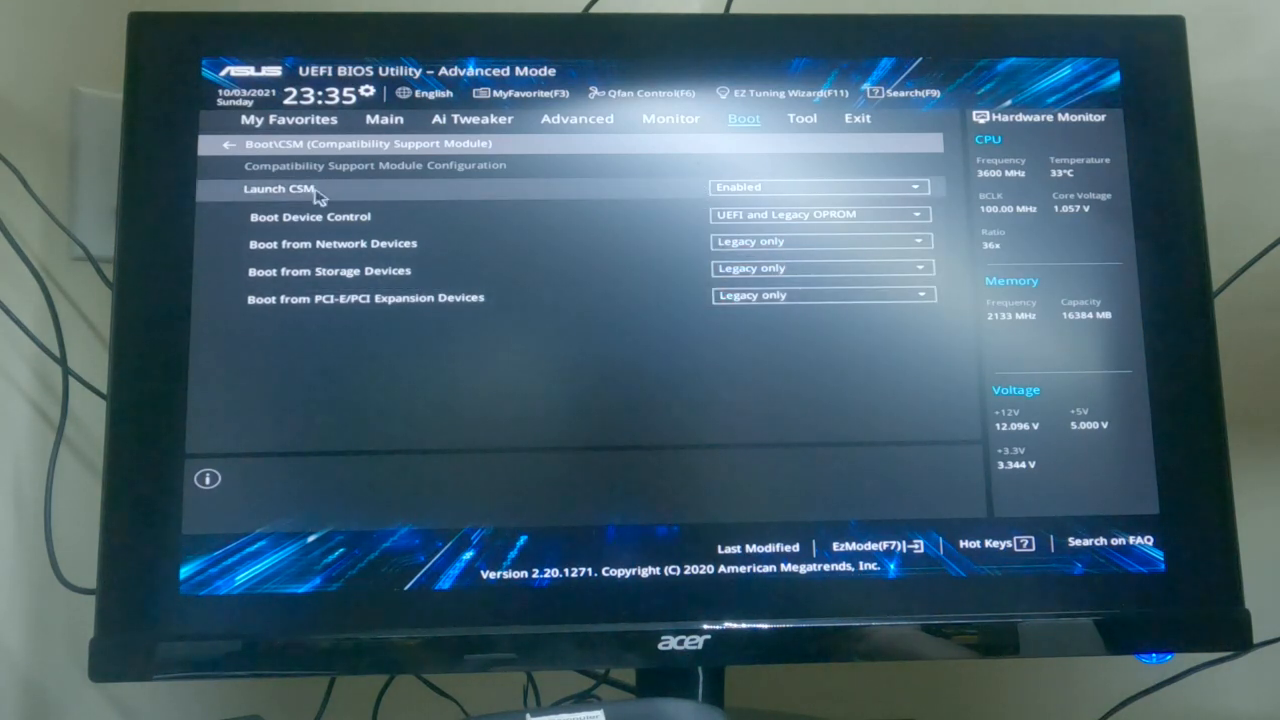
mouse_move(785, 215)
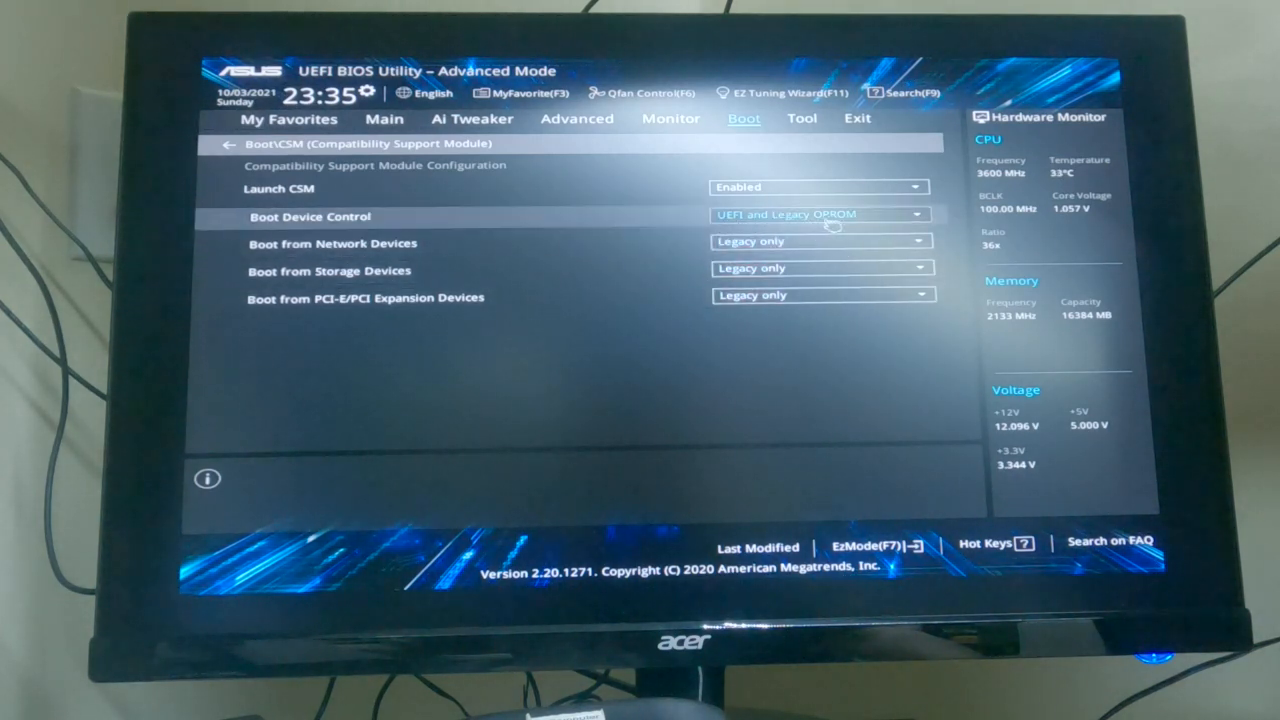
mouse_move(820, 243)
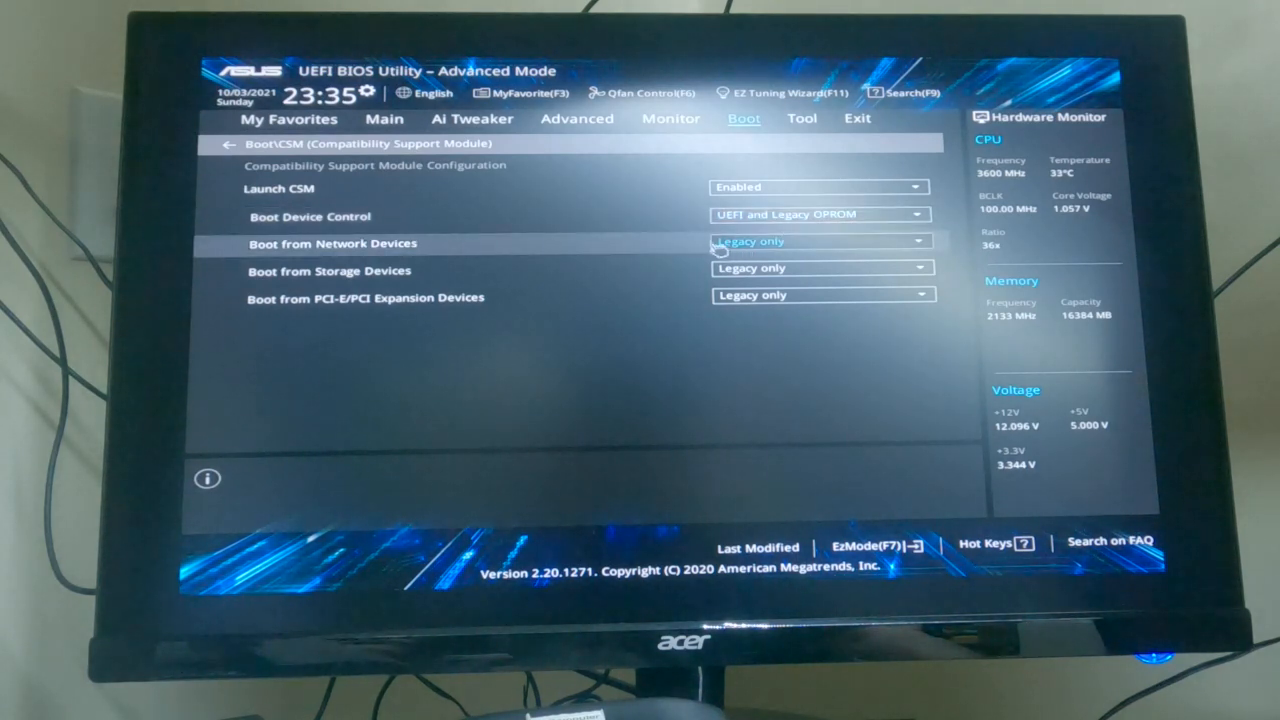
mouse_move(694, 277)
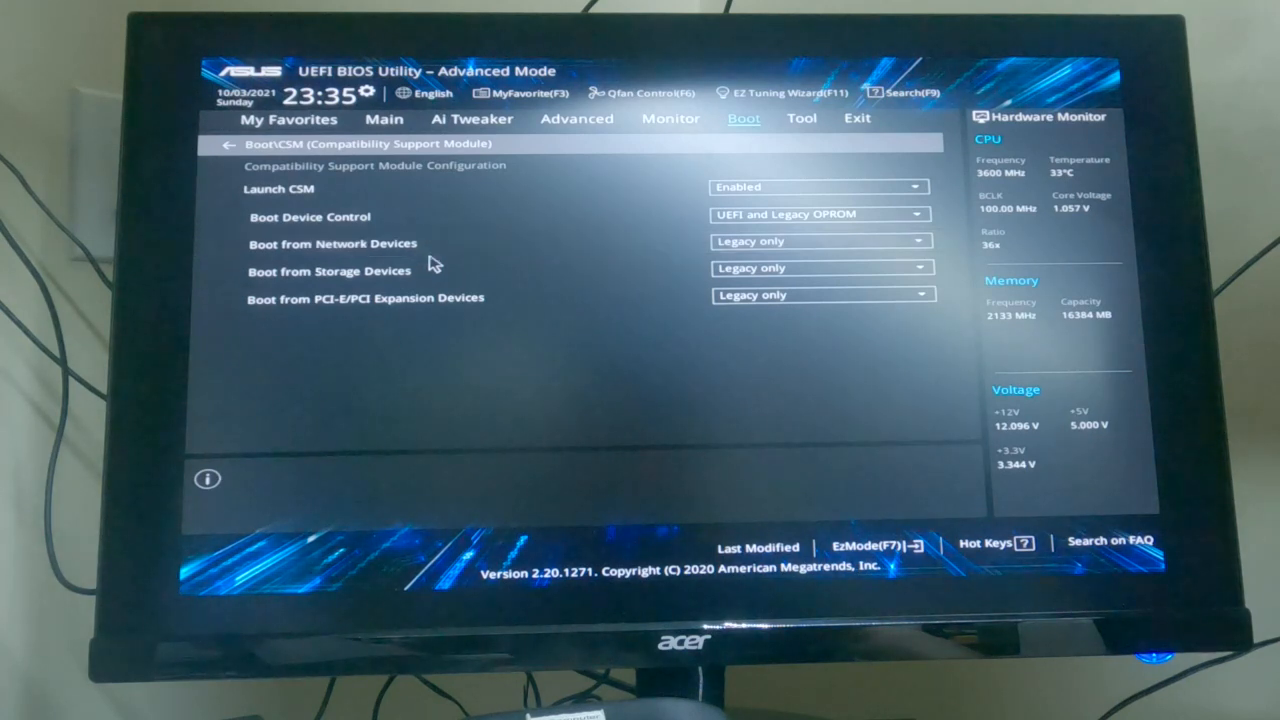
mouse_move(743, 340)
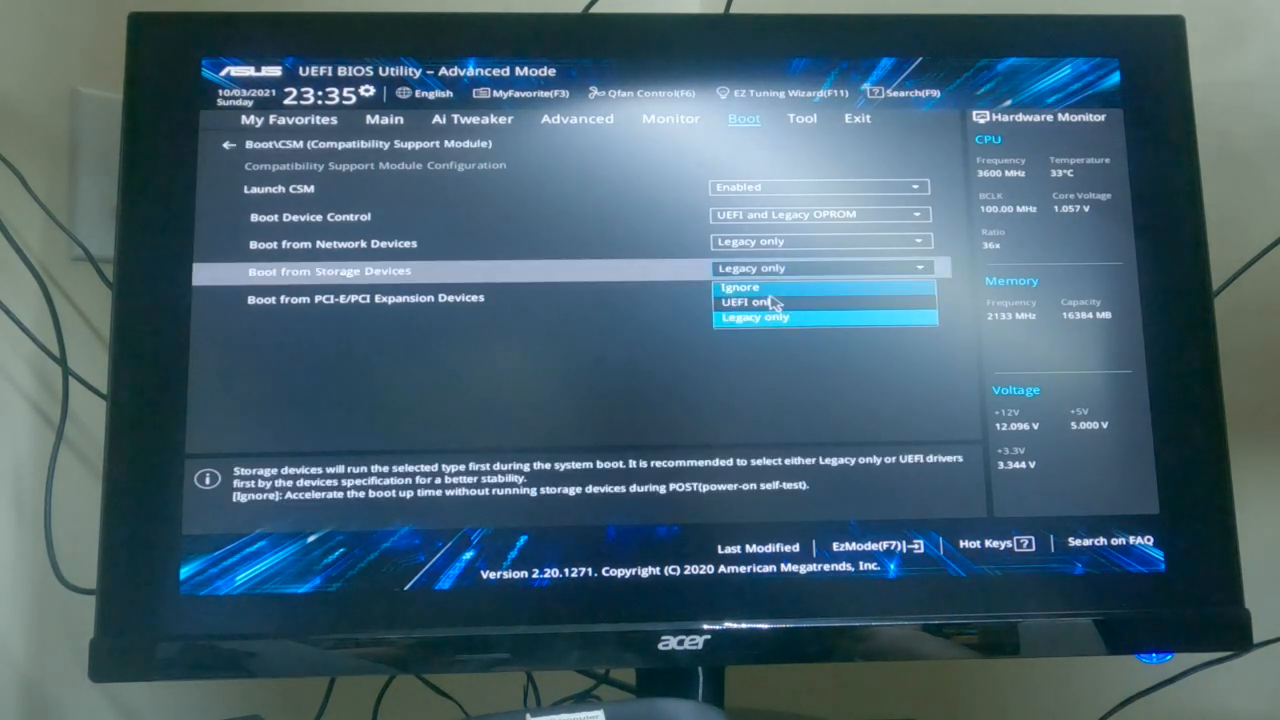
mouse_move(750, 302)
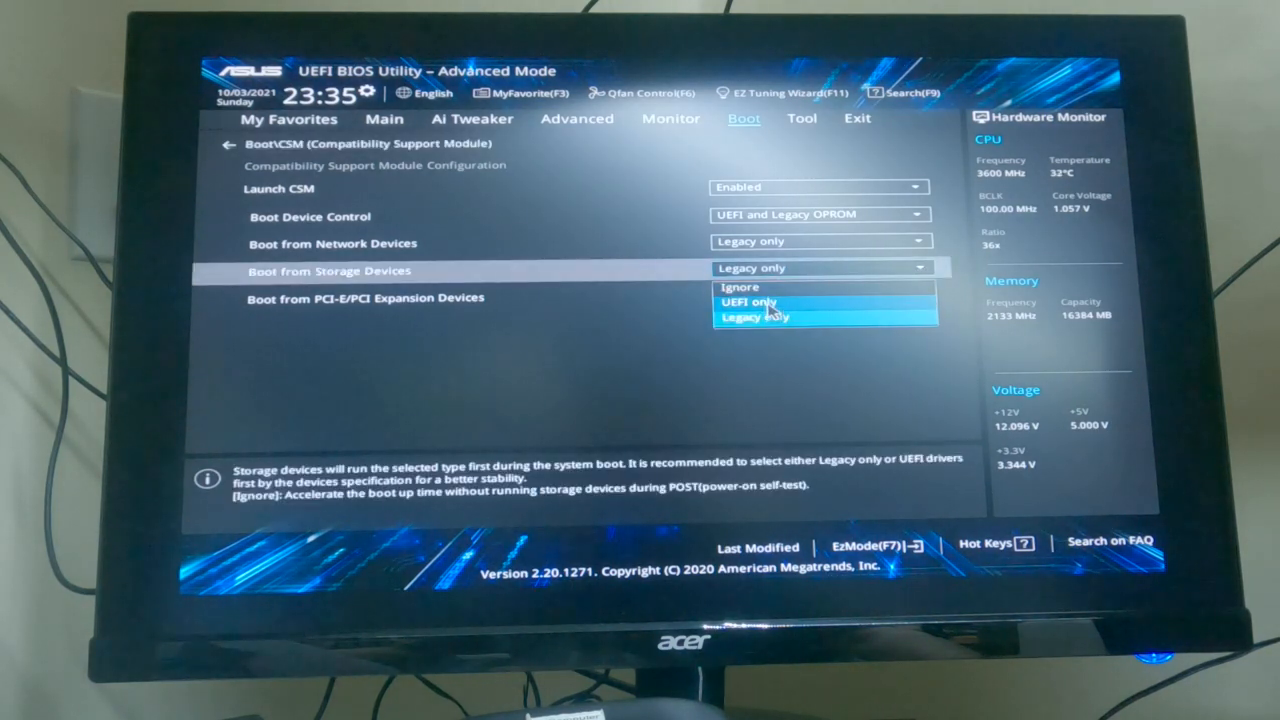
Set Boot from Storage Devices to UEFI only in the CSM settings
click(749, 302)
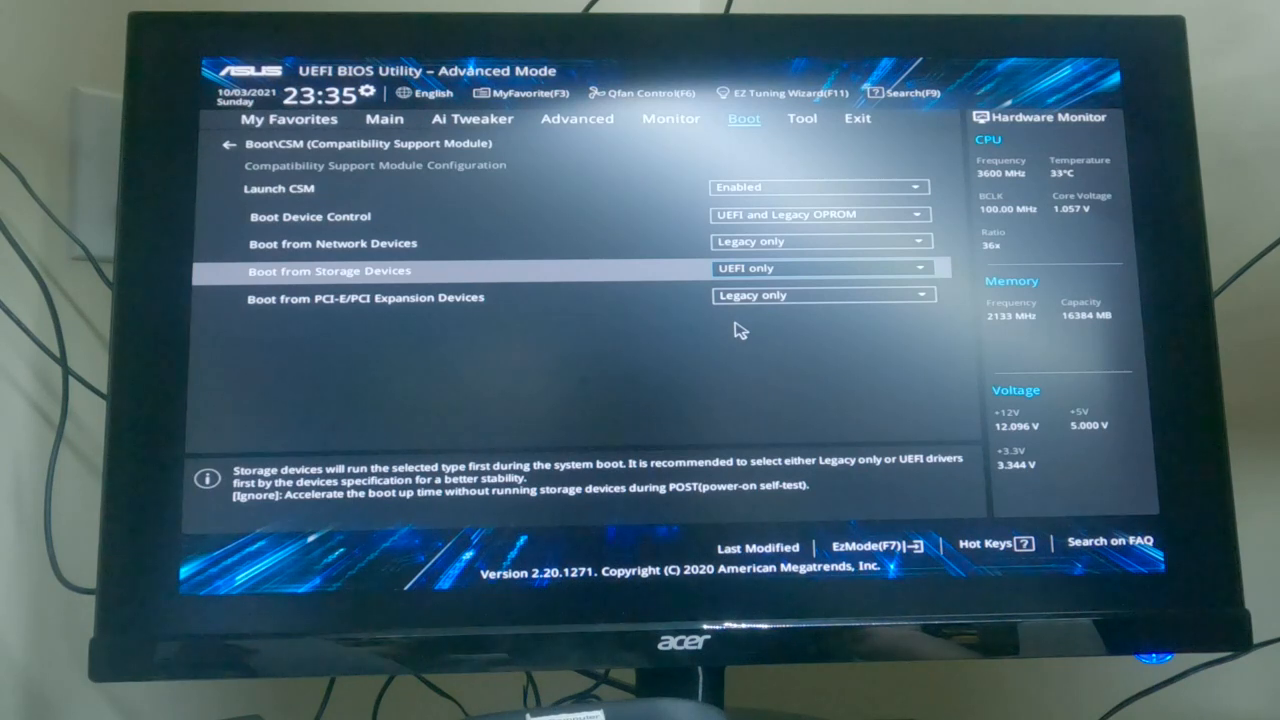
mouse_move(958, 377)
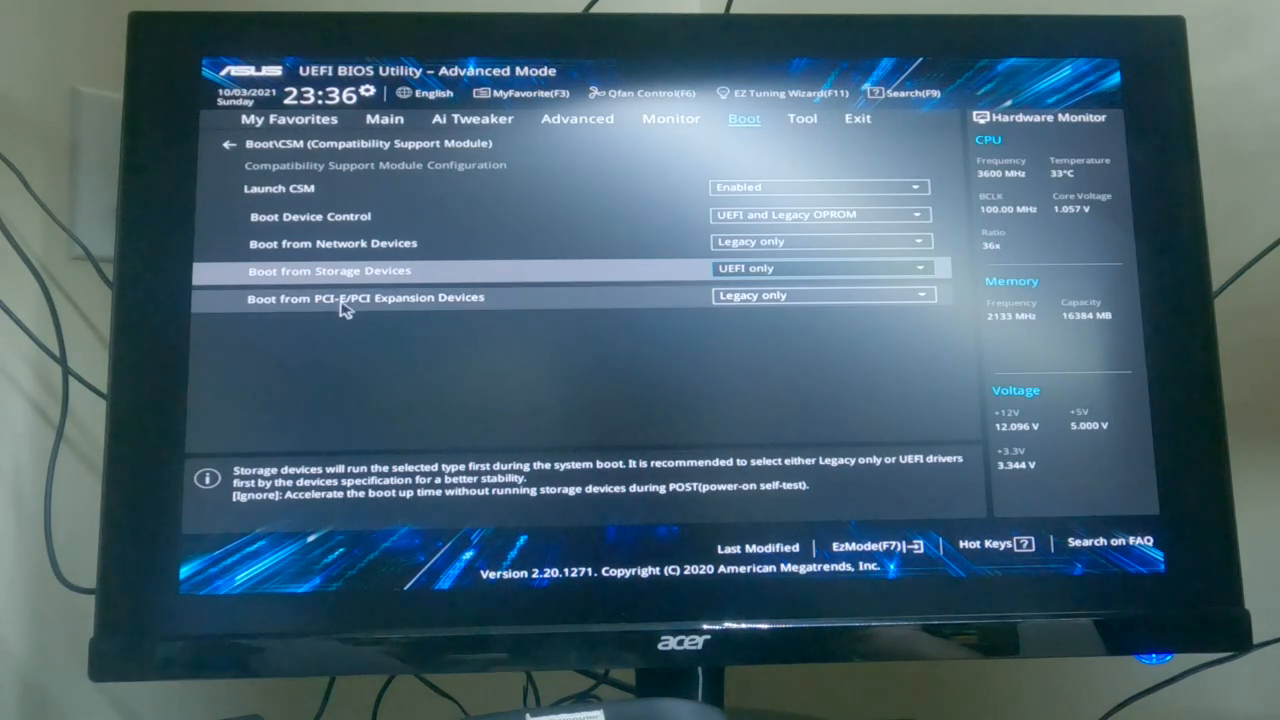
mouse_move(640, 328)
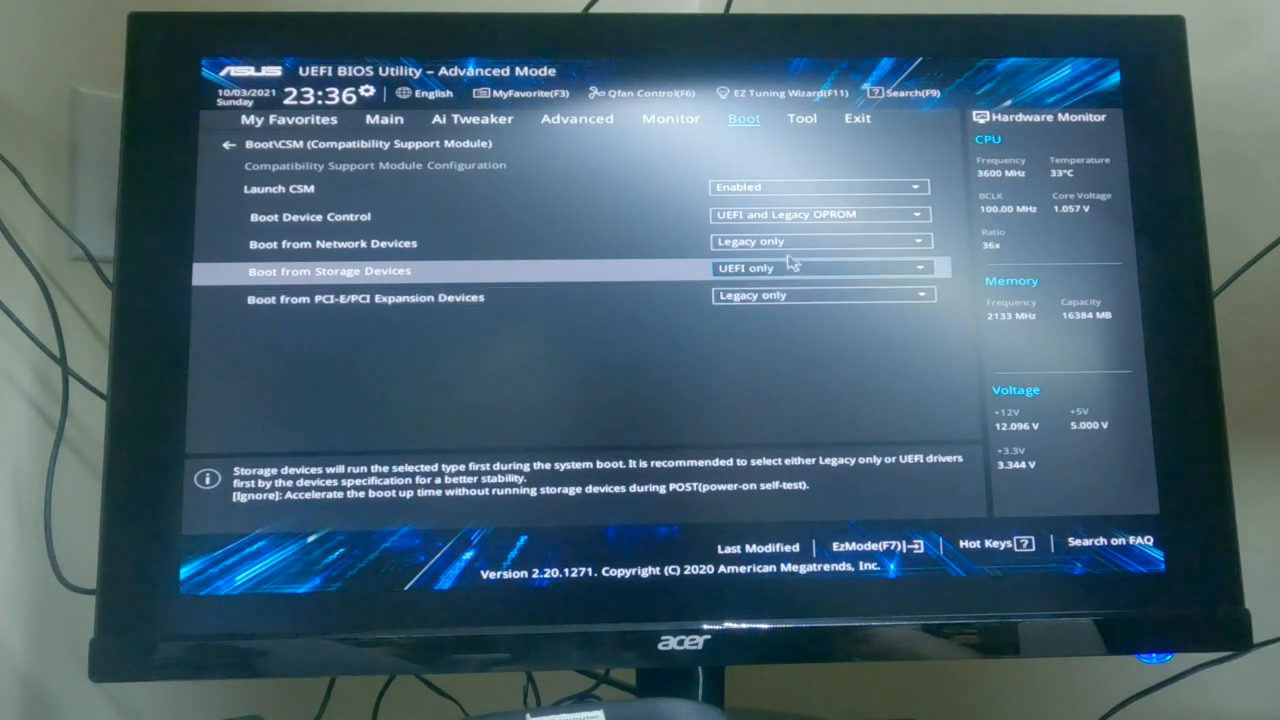
mouse_move(625, 323)
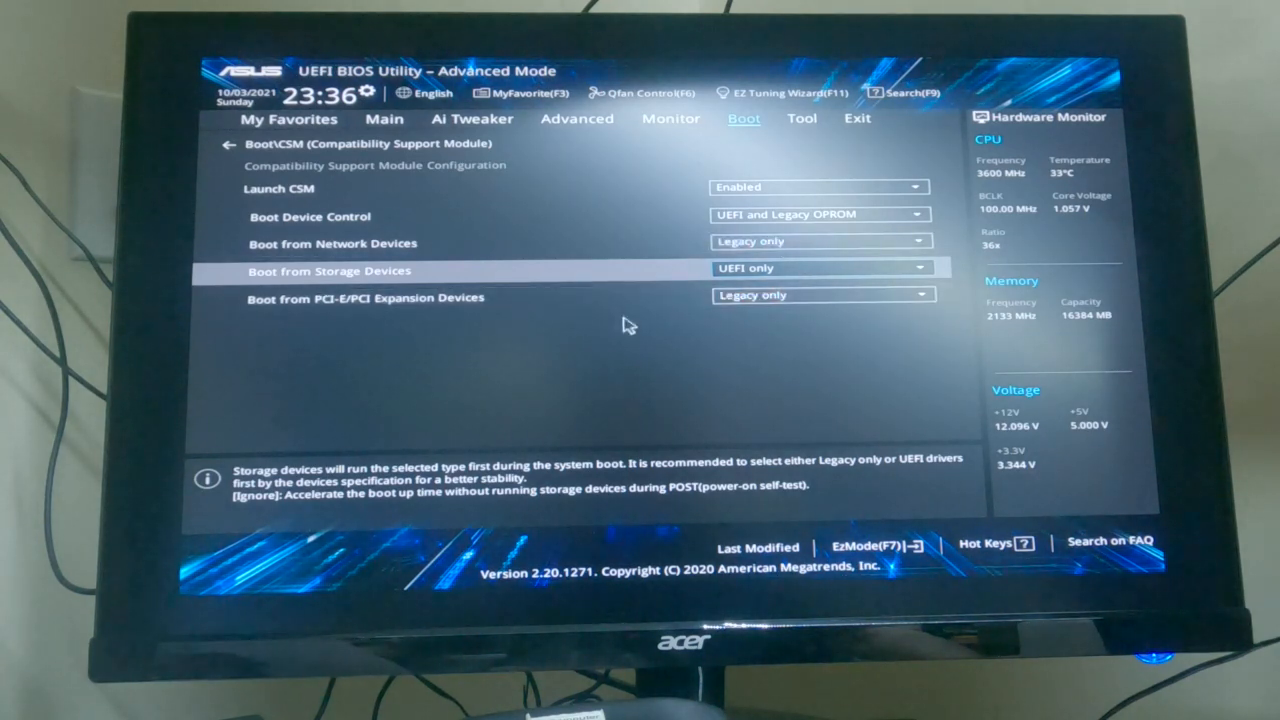
mouse_move(658, 317)
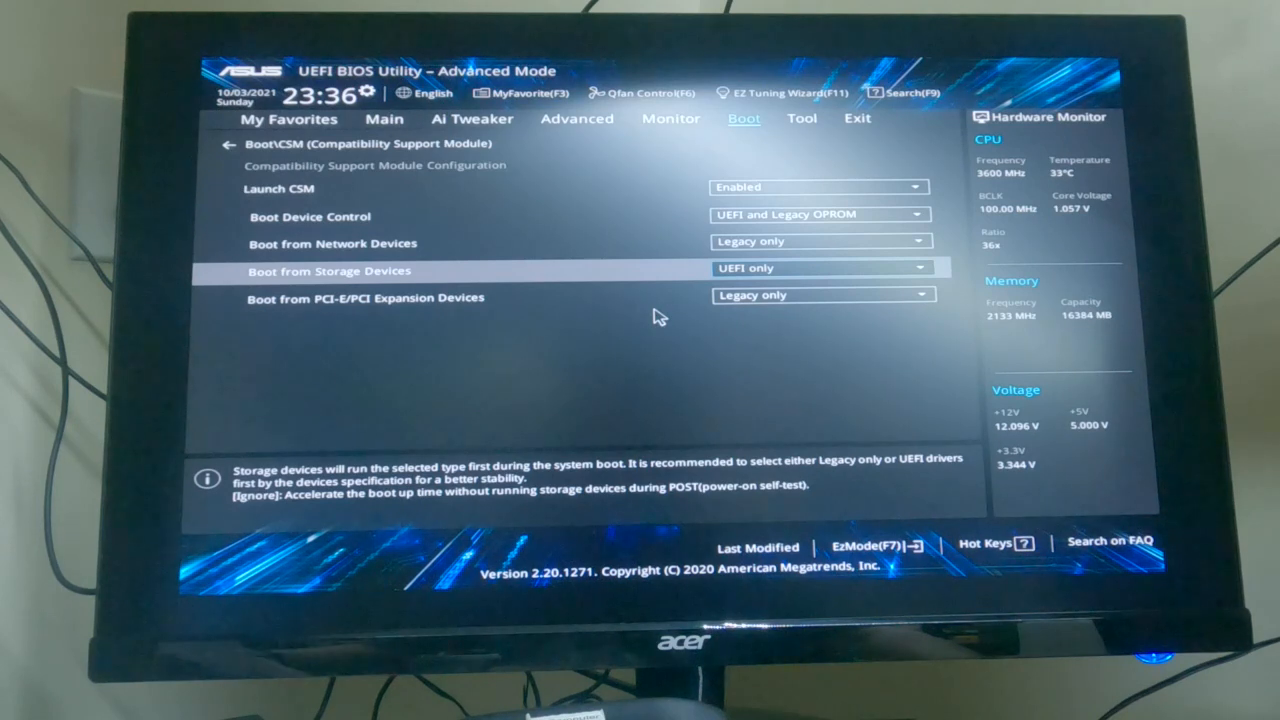
mouse_move(820, 260)
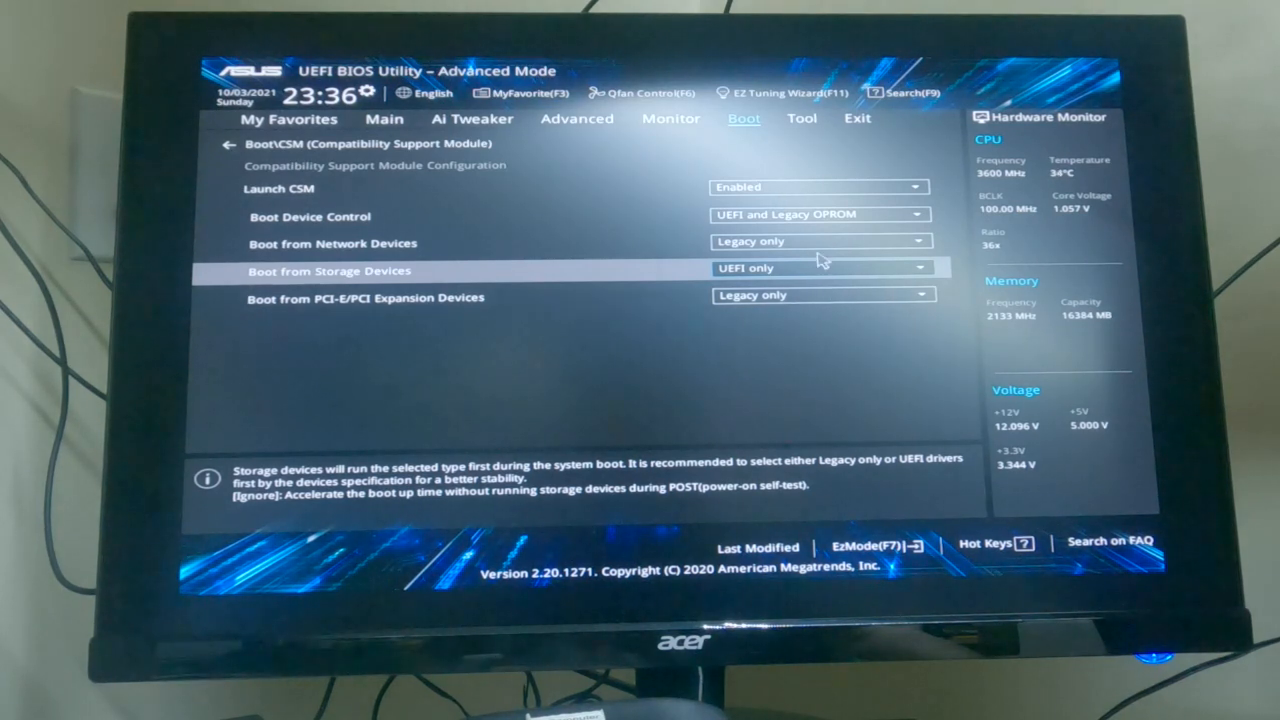
mouse_move(857, 120)
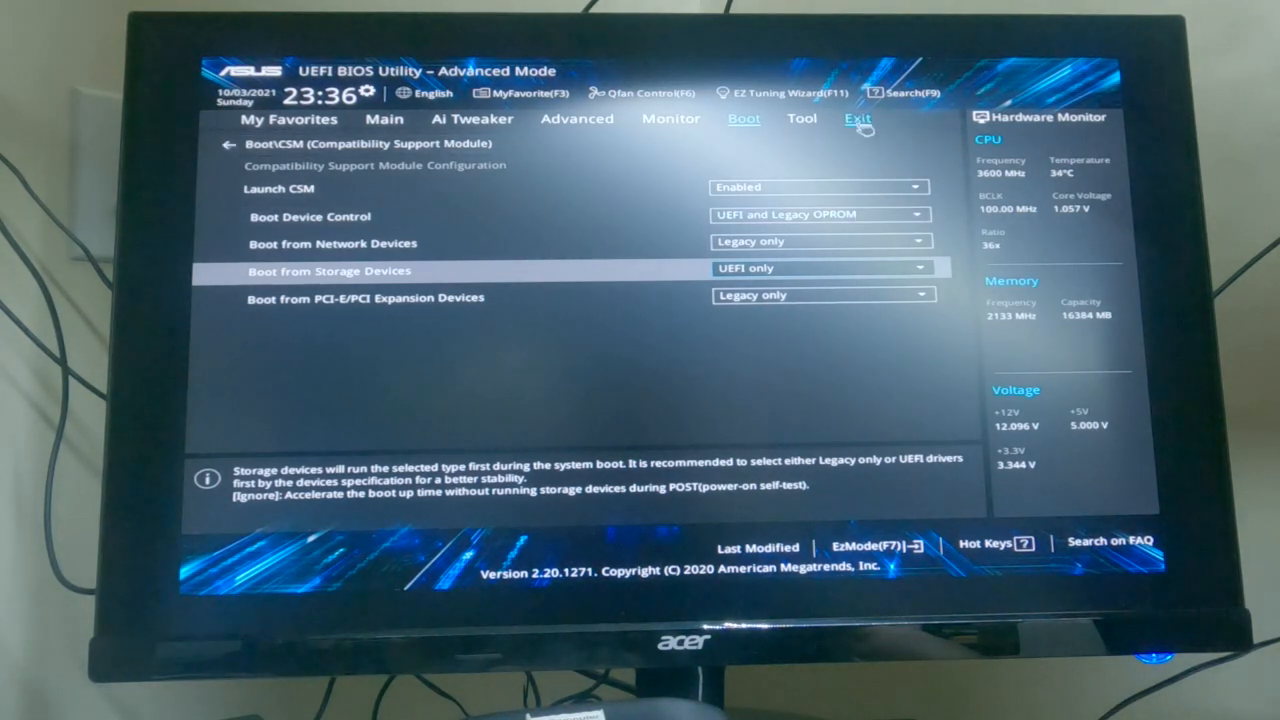
Save the UEFI-only storage boot change with Save Changes & Reset and confirm the reboot
click(857, 118)
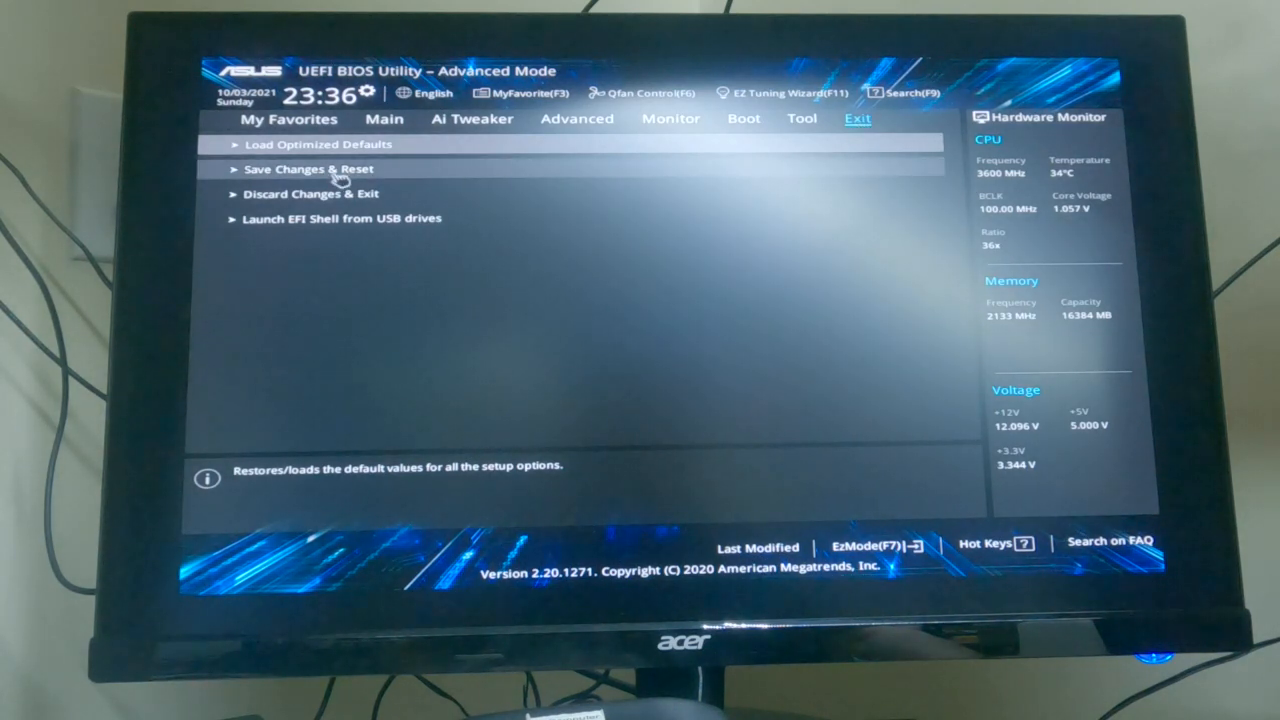
click(310, 168)
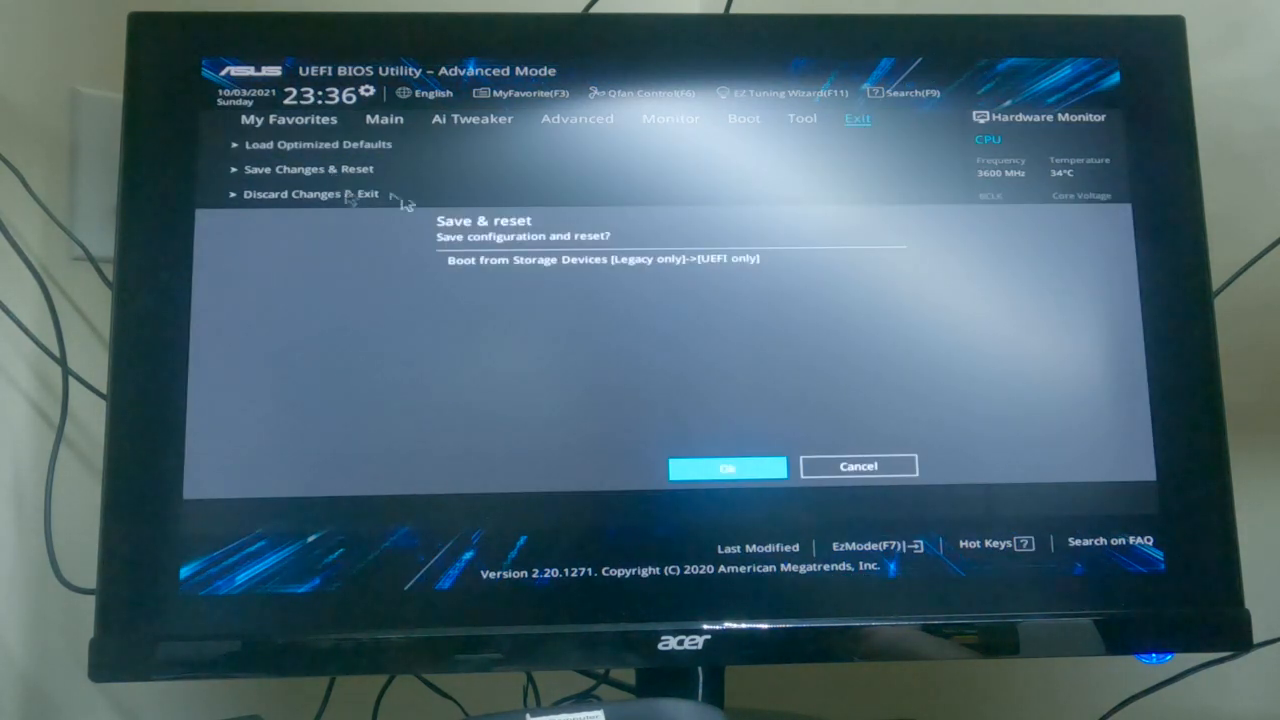
mouse_move(742, 478)
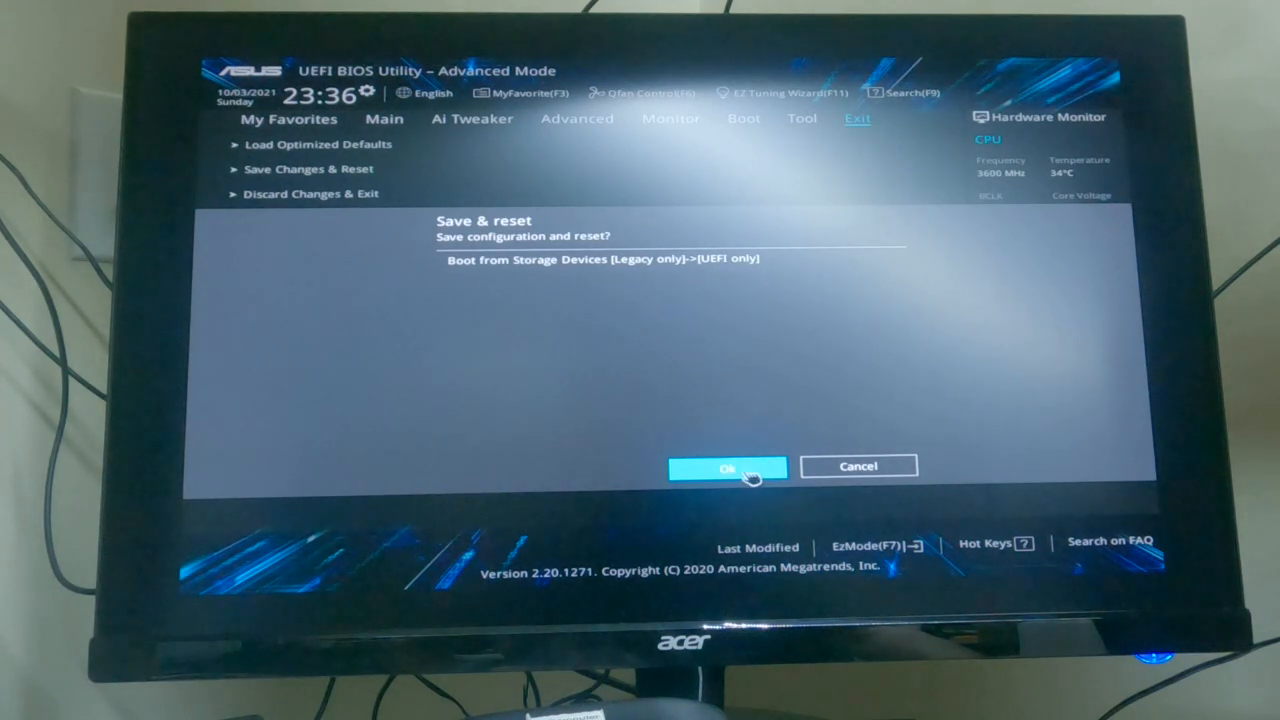
click(727, 466)
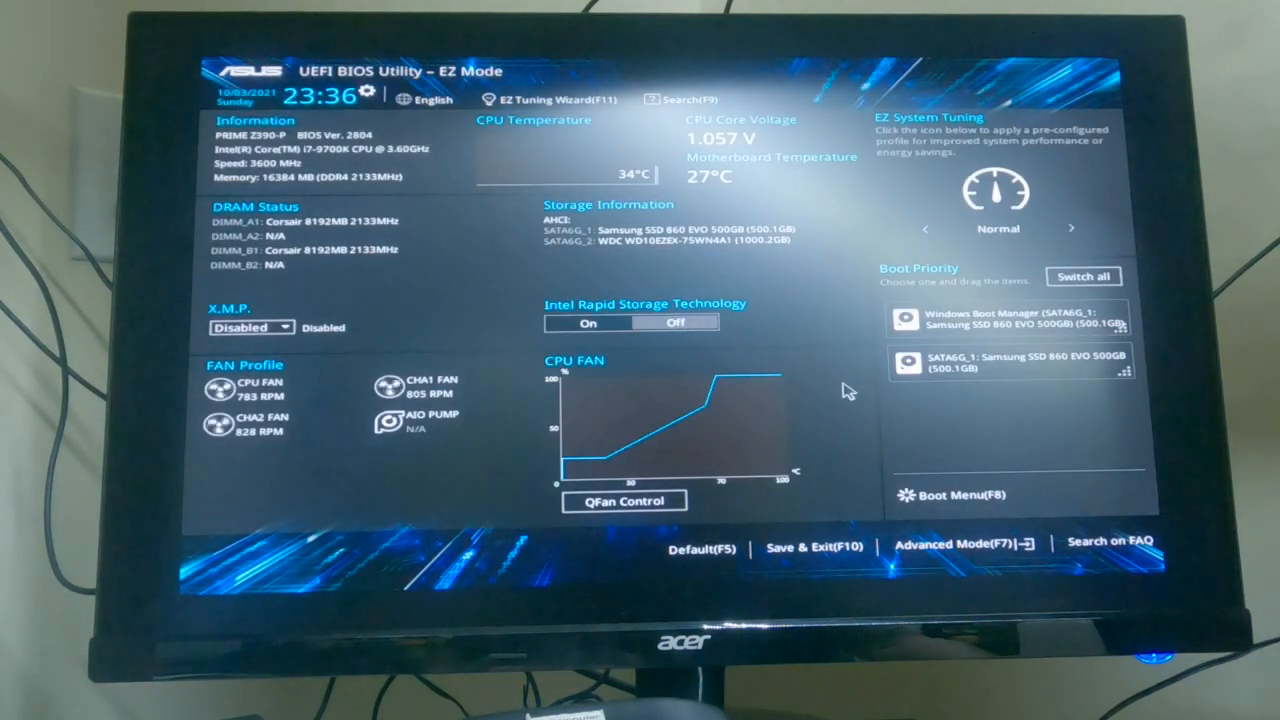
mouse_move(945, 555)
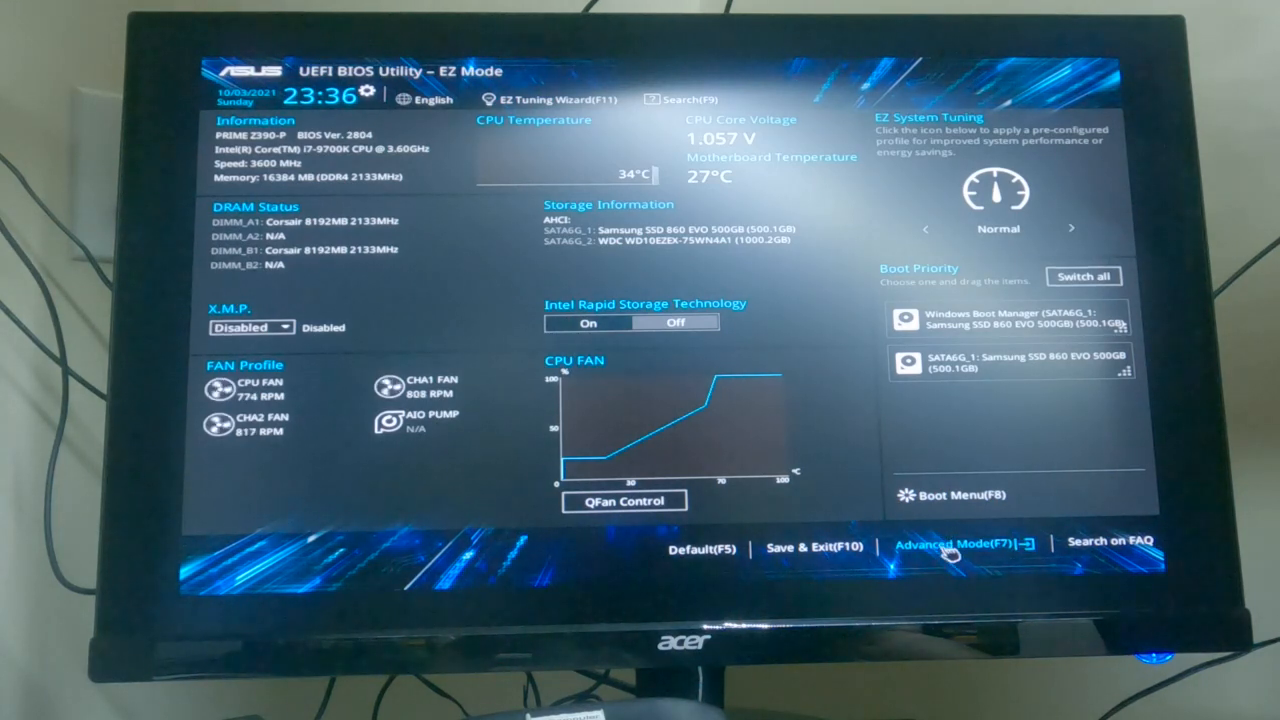
Return to Advanced Mode and reach PCH-FW Configuration on the Advanced page
click(950, 545)
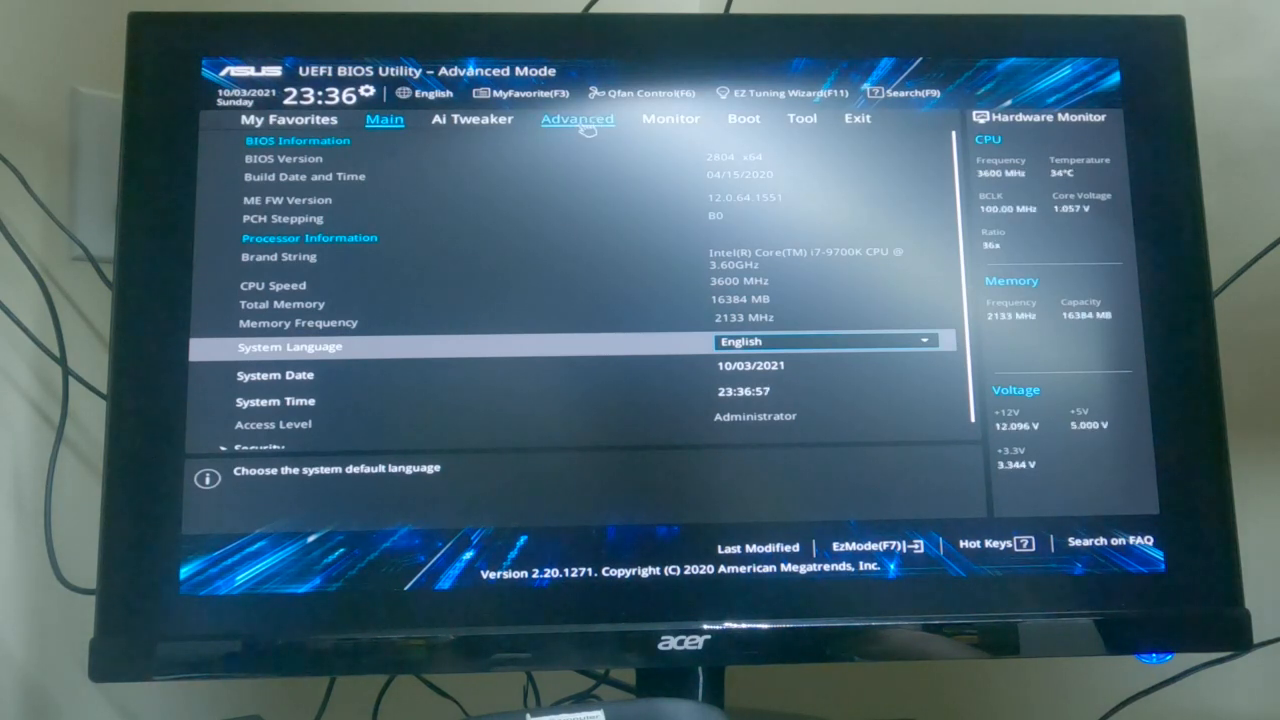
click(577, 119)
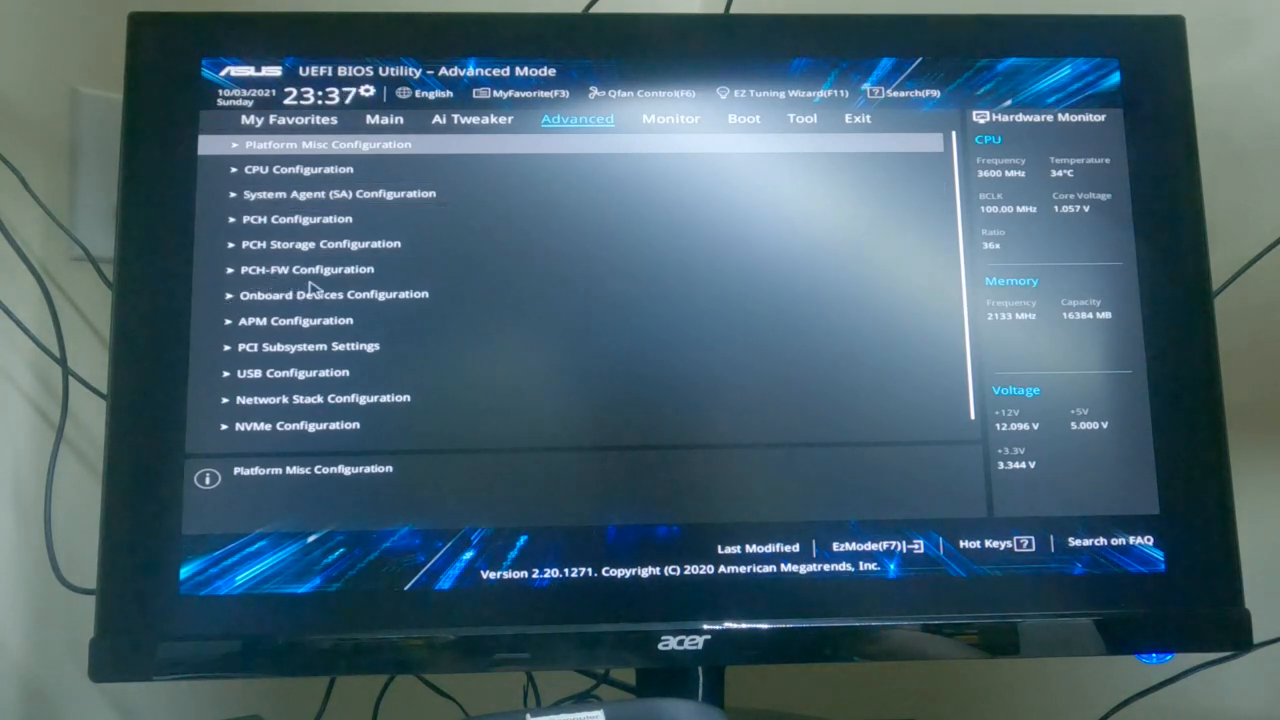
mouse_move(560, 290)
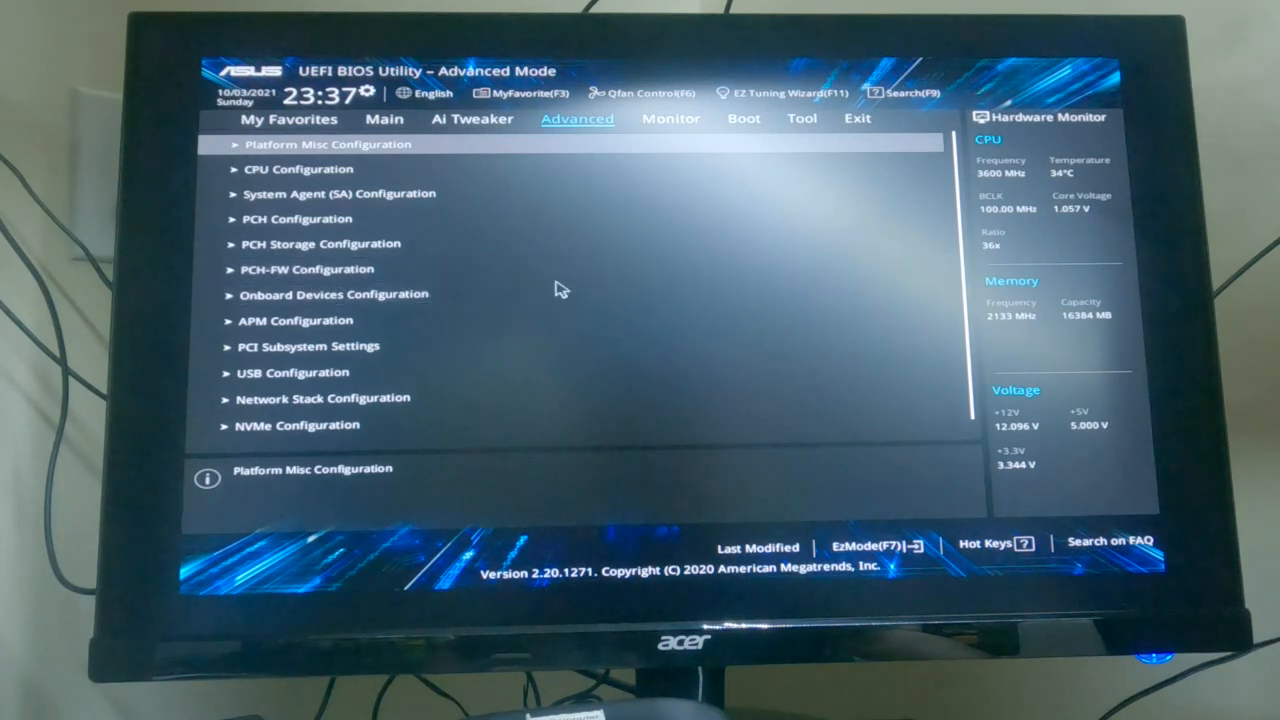
mouse_move(307, 269)
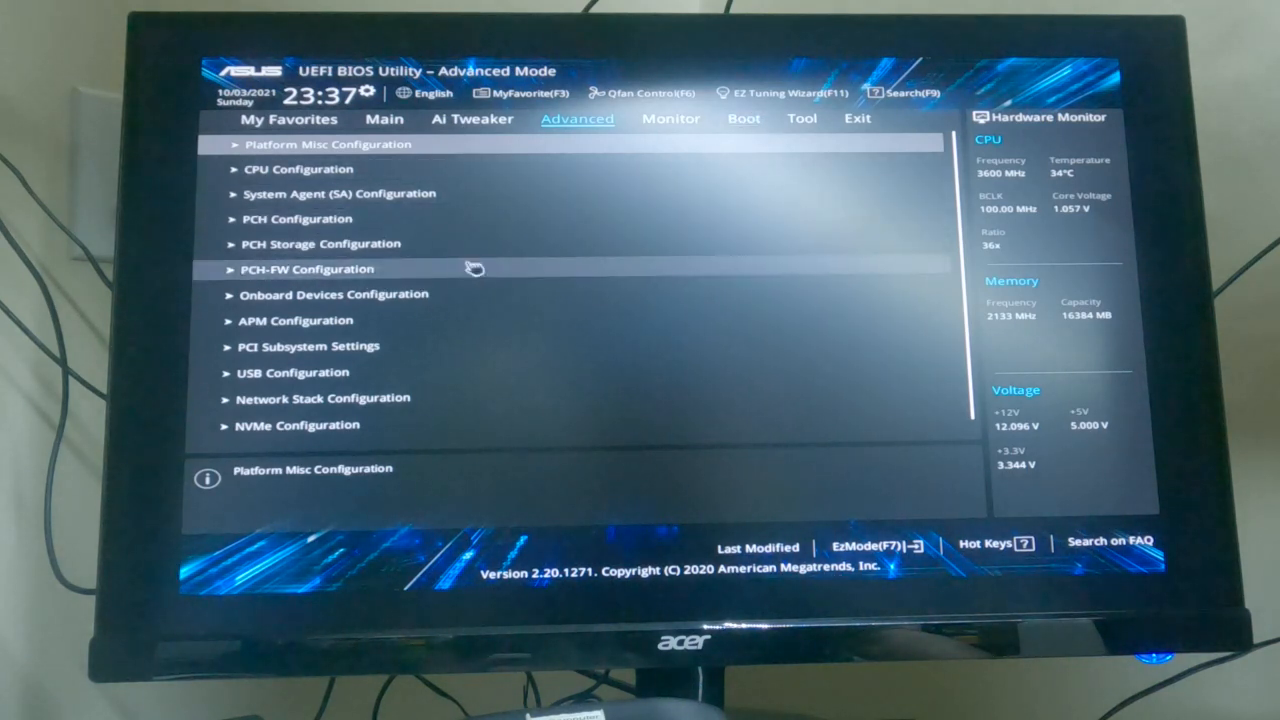
click(328, 144)
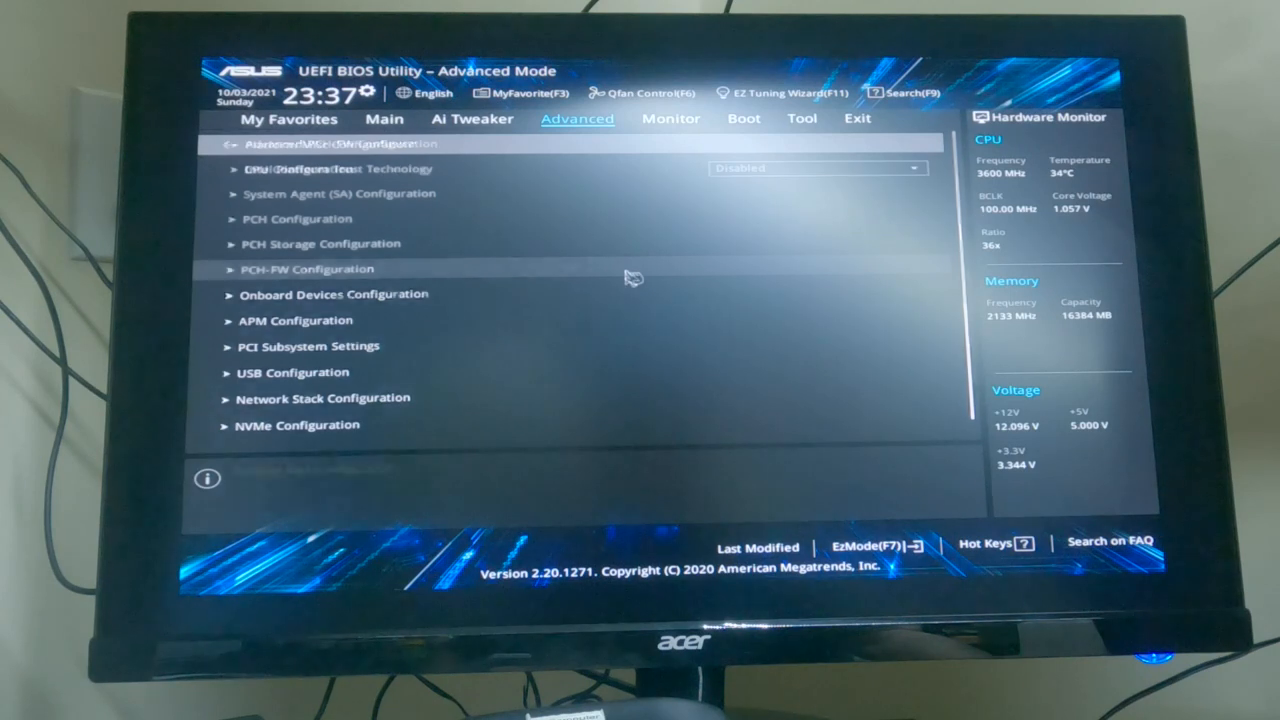
Set Intel Platform Trust Technology to Enabled and acknowledge the PTT notice
click(305, 269)
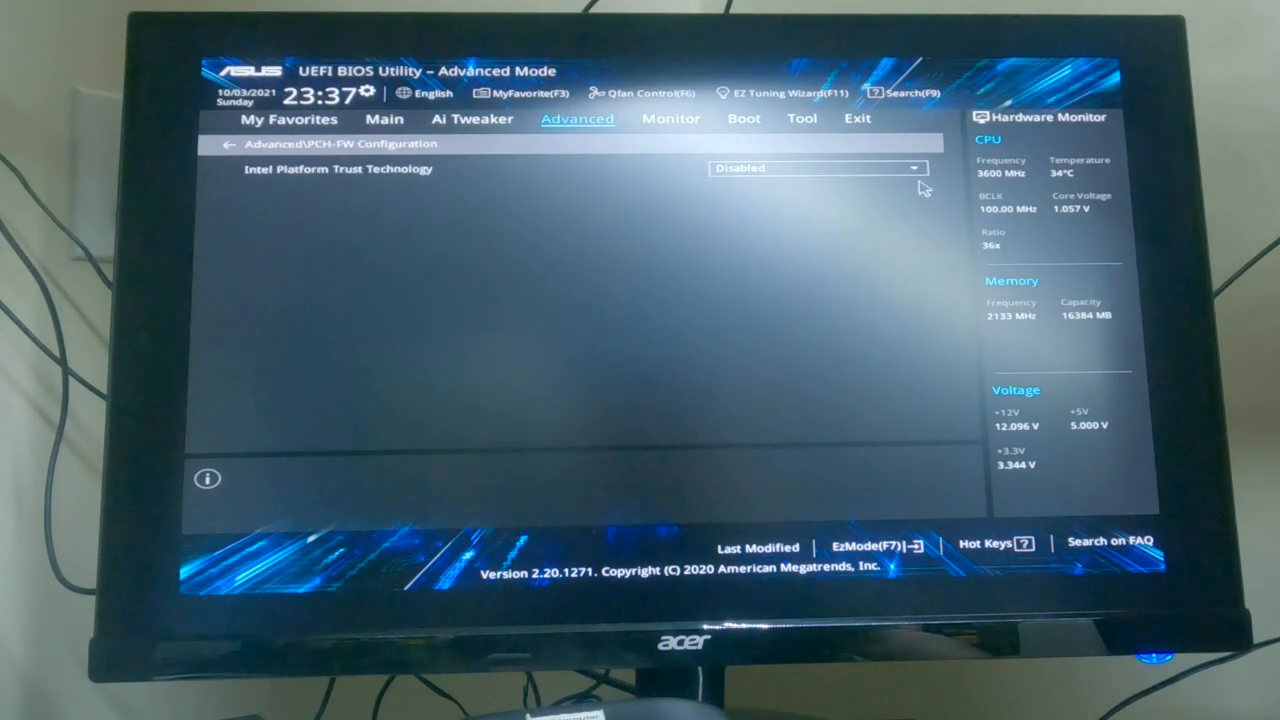
click(910, 168)
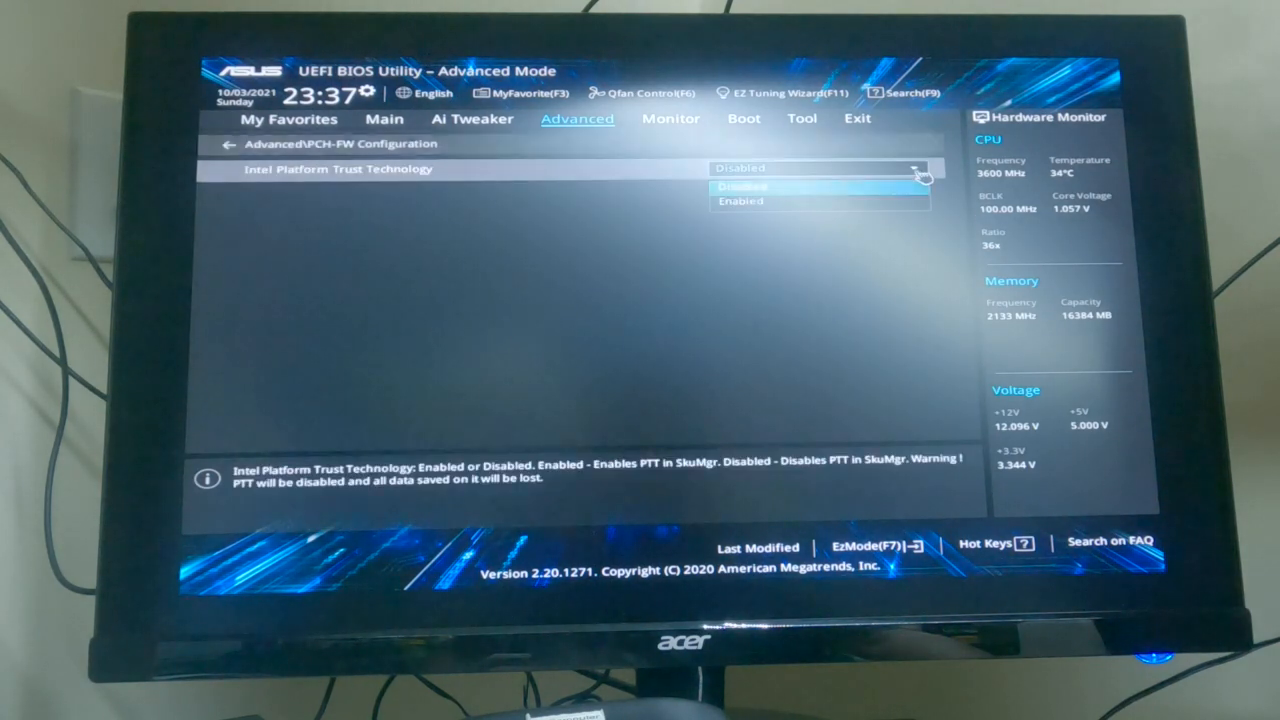
mouse_move(795, 205)
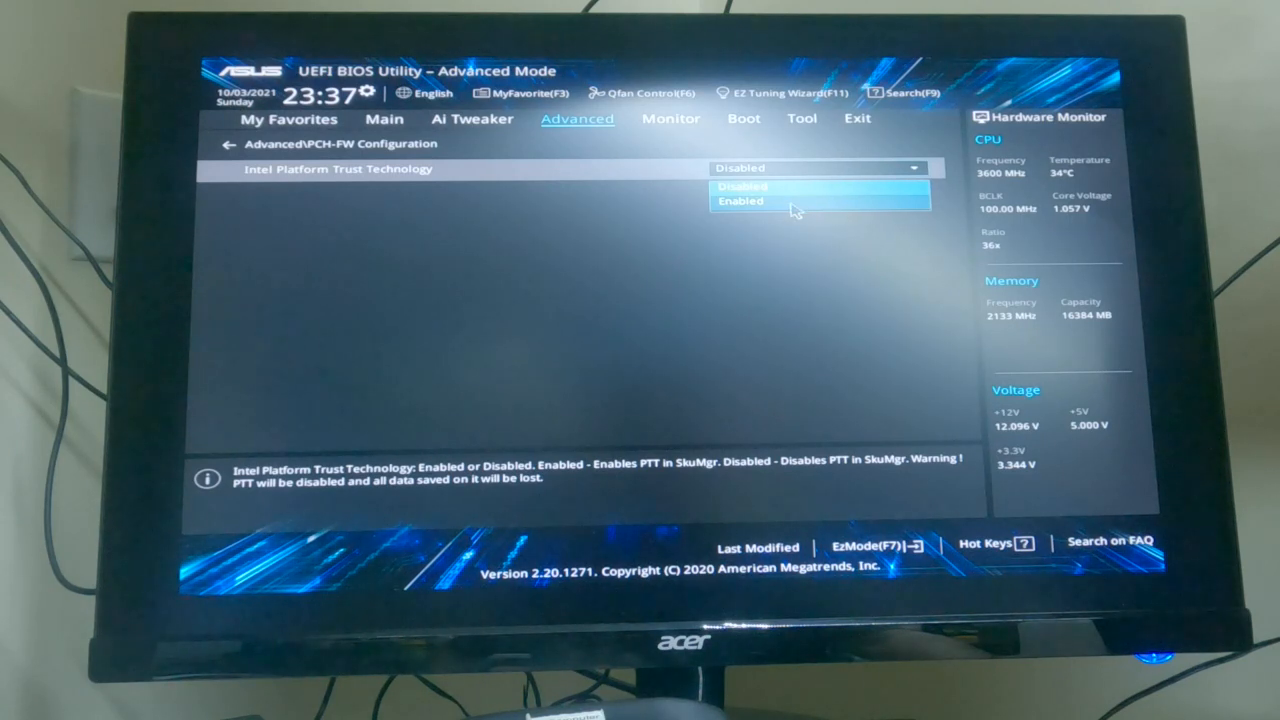
click(740, 200)
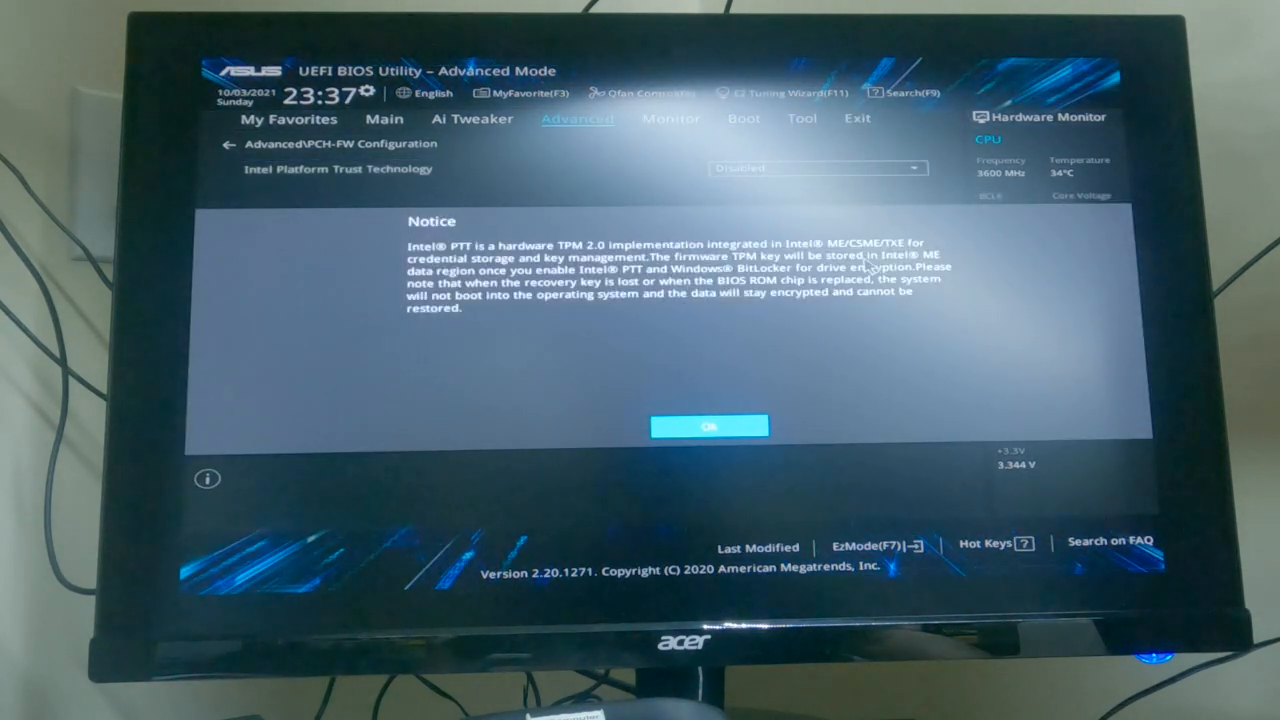
mouse_move(445, 330)
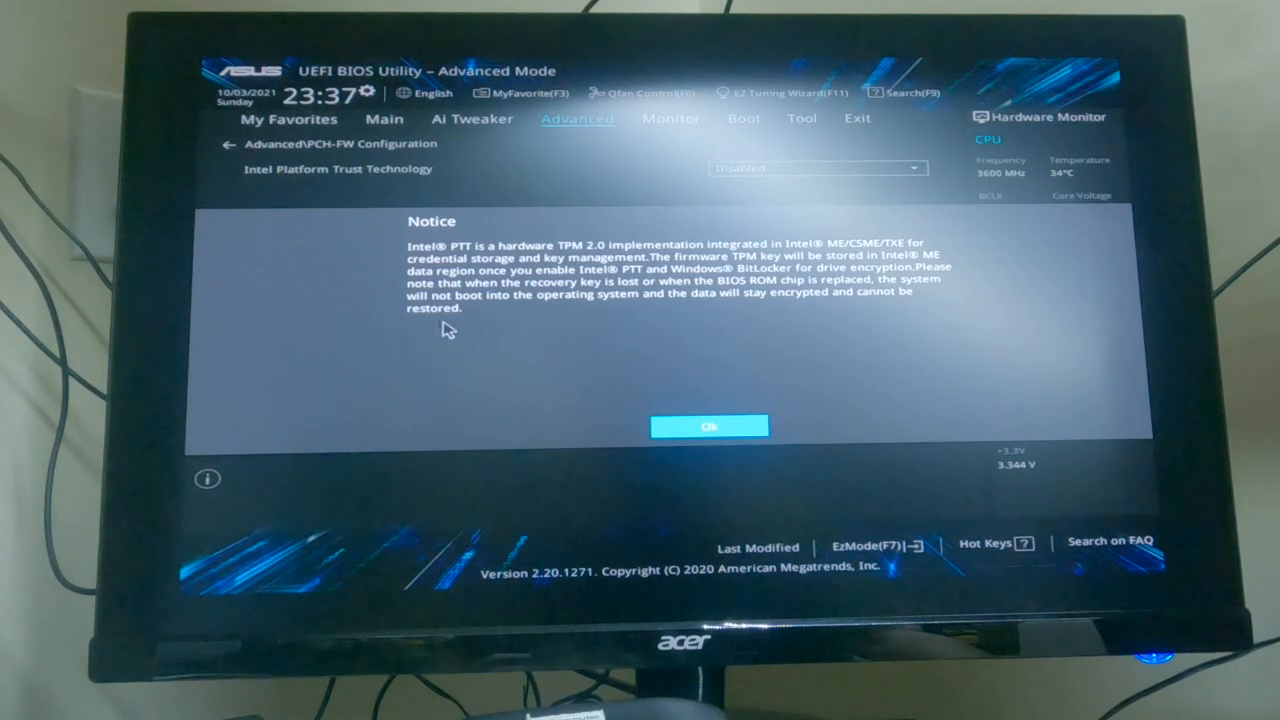
mouse_move(727, 454)
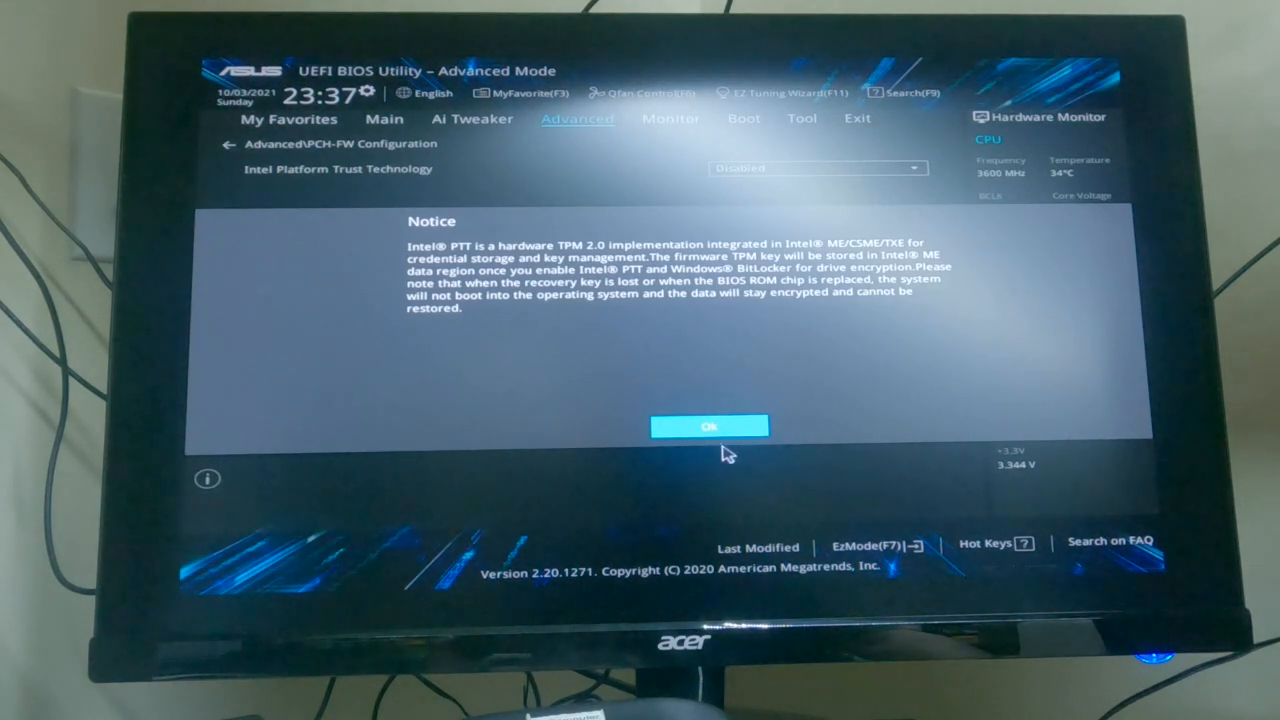
click(710, 426)
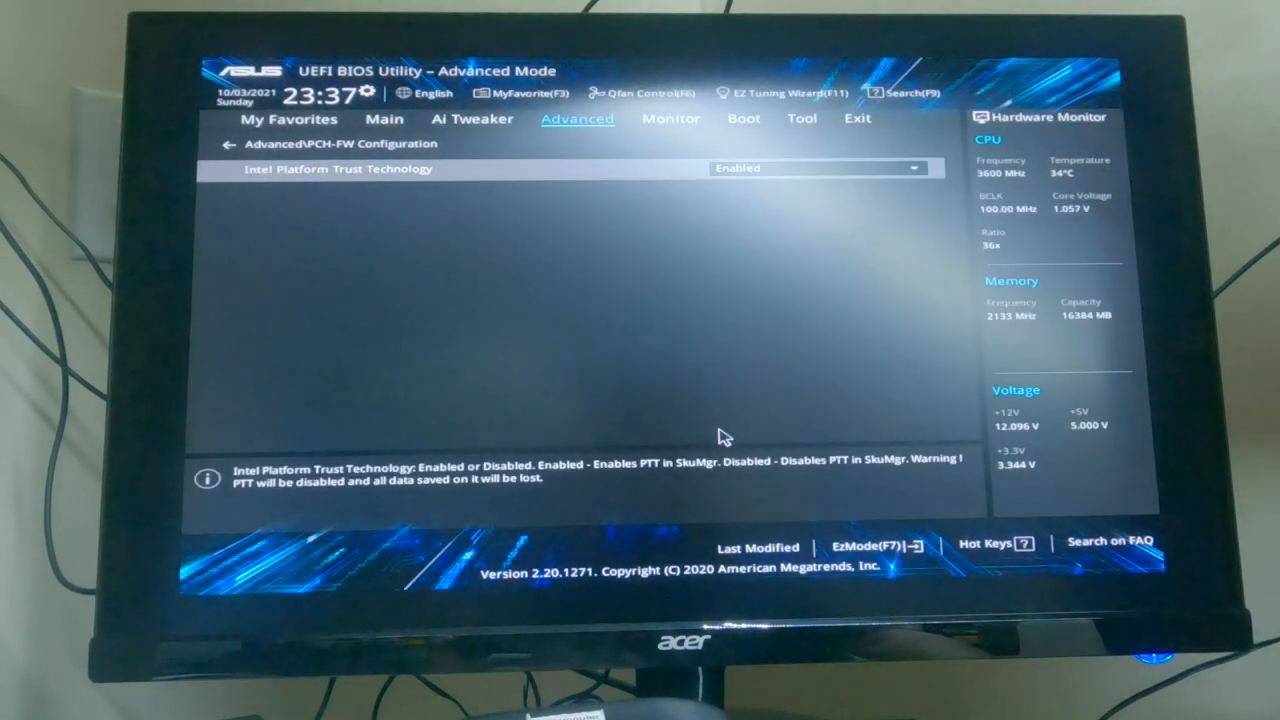
mouse_move(805, 378)
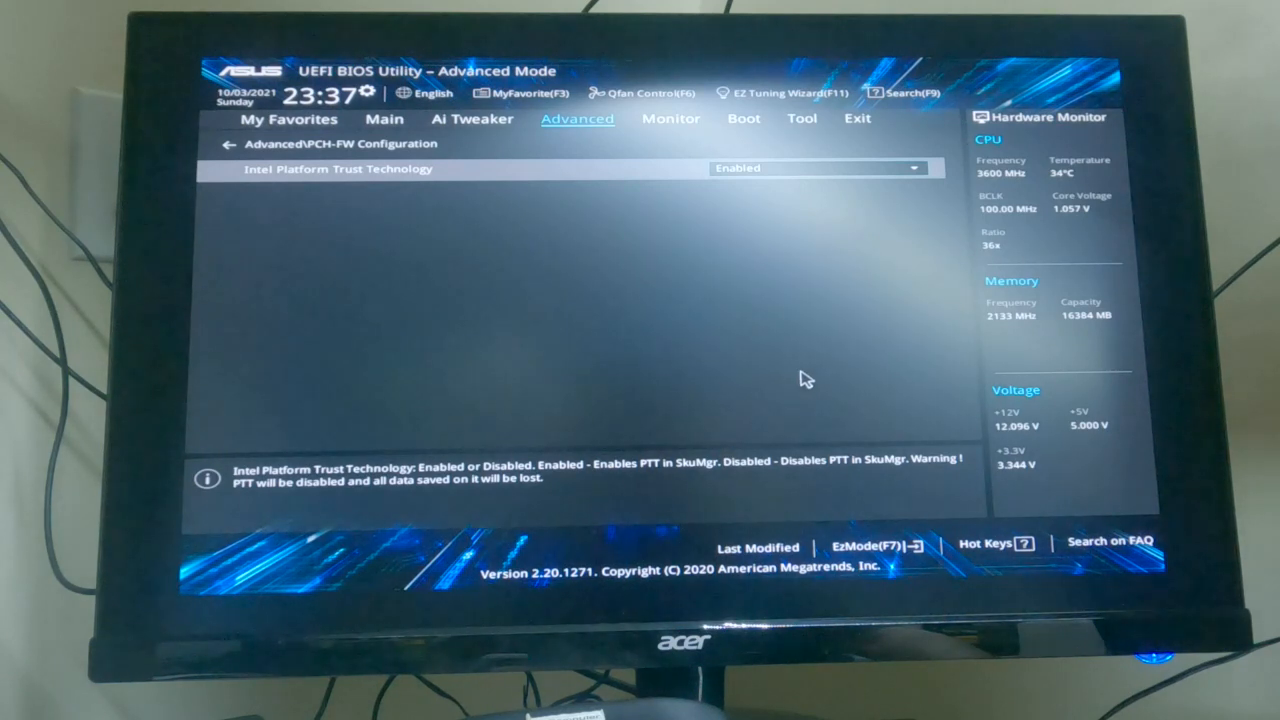
mouse_move(875, 224)
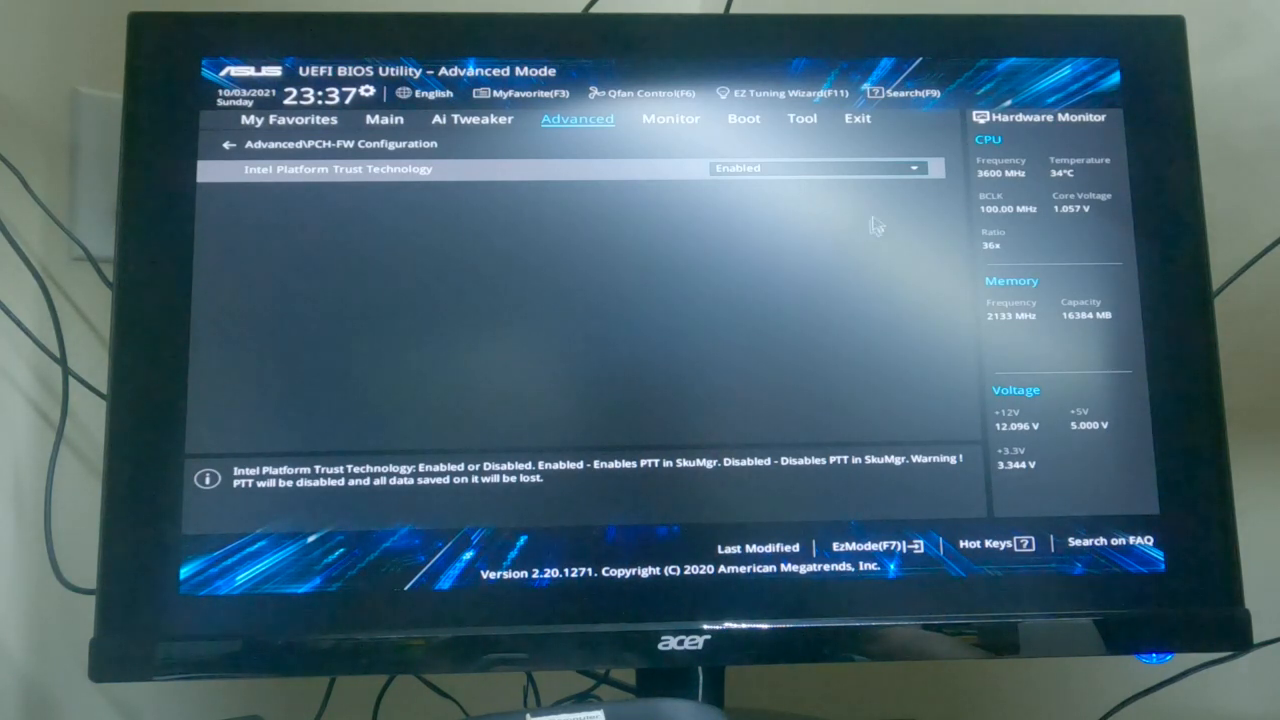
Save the PTT change with Save Changes & Reset and confirm the reboot
click(857, 119)
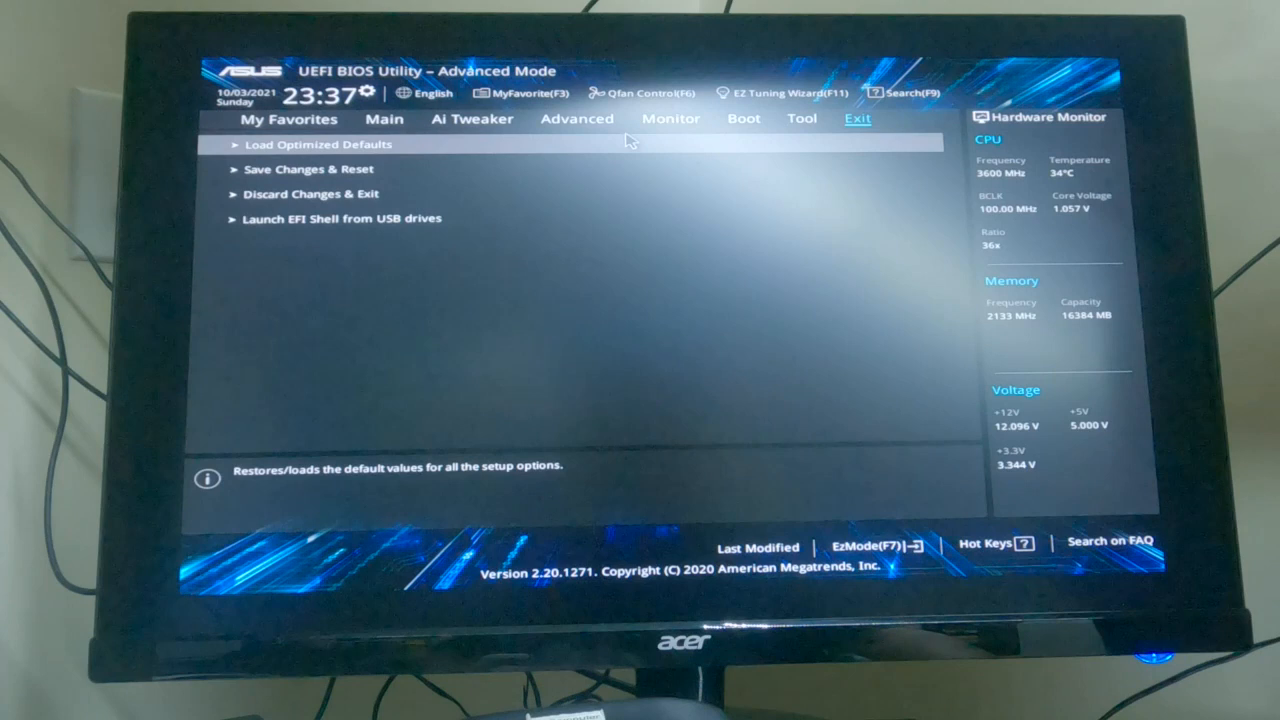
mouse_move(310, 169)
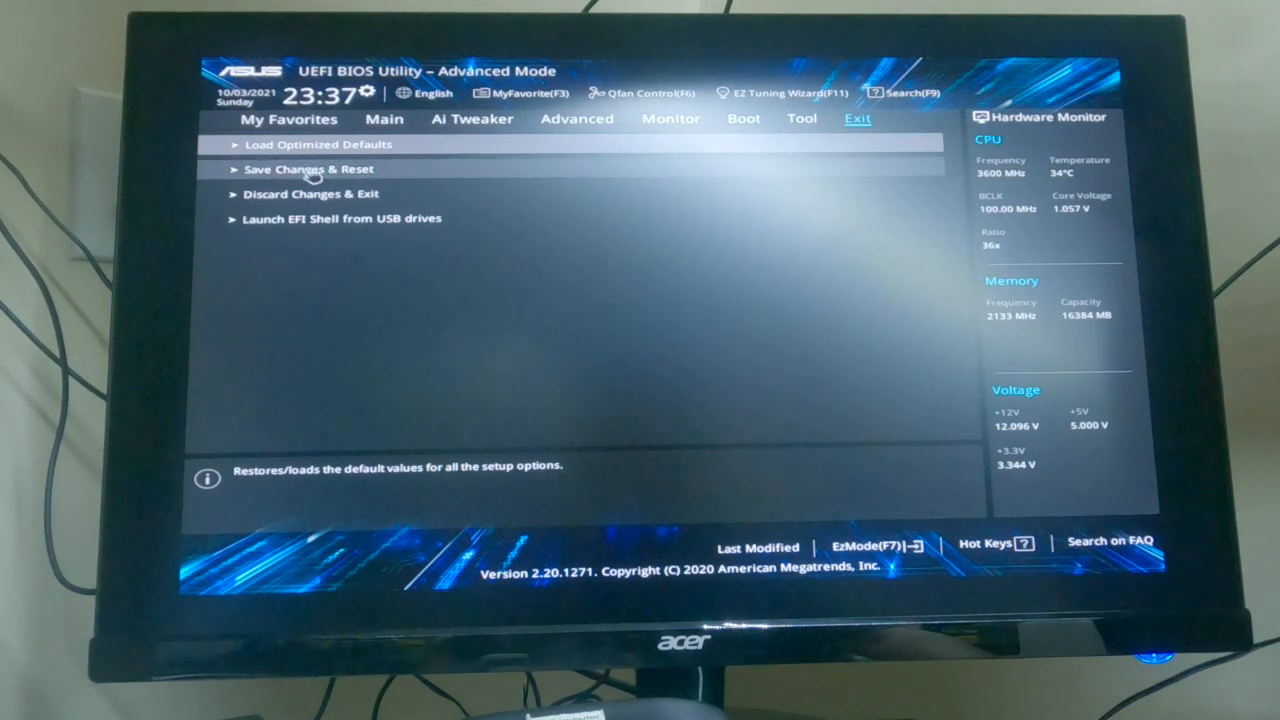
click(308, 168)
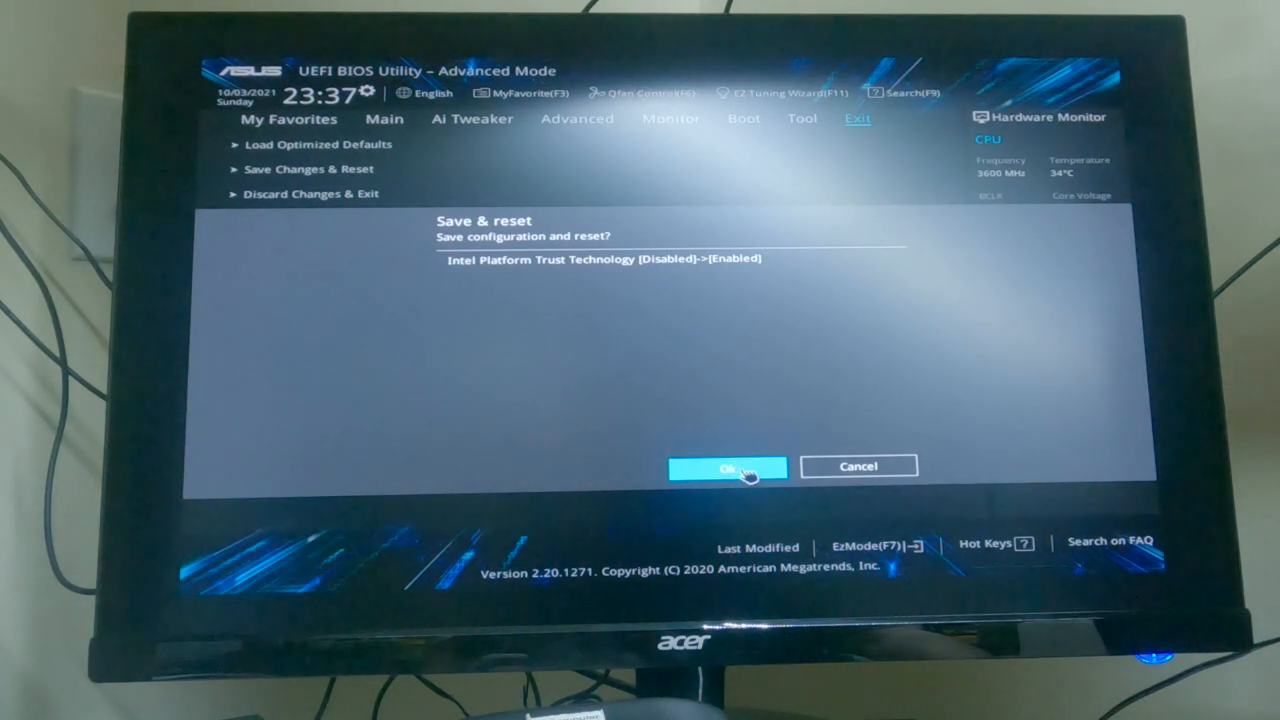
click(727, 466)
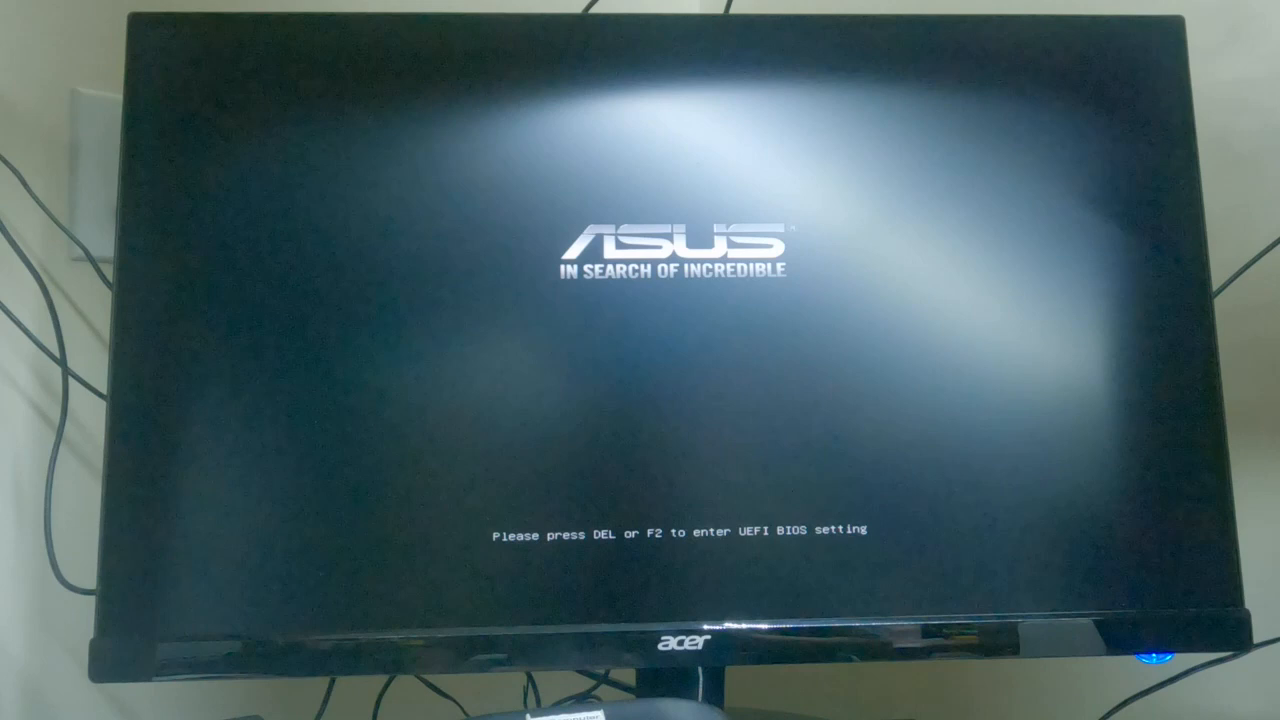